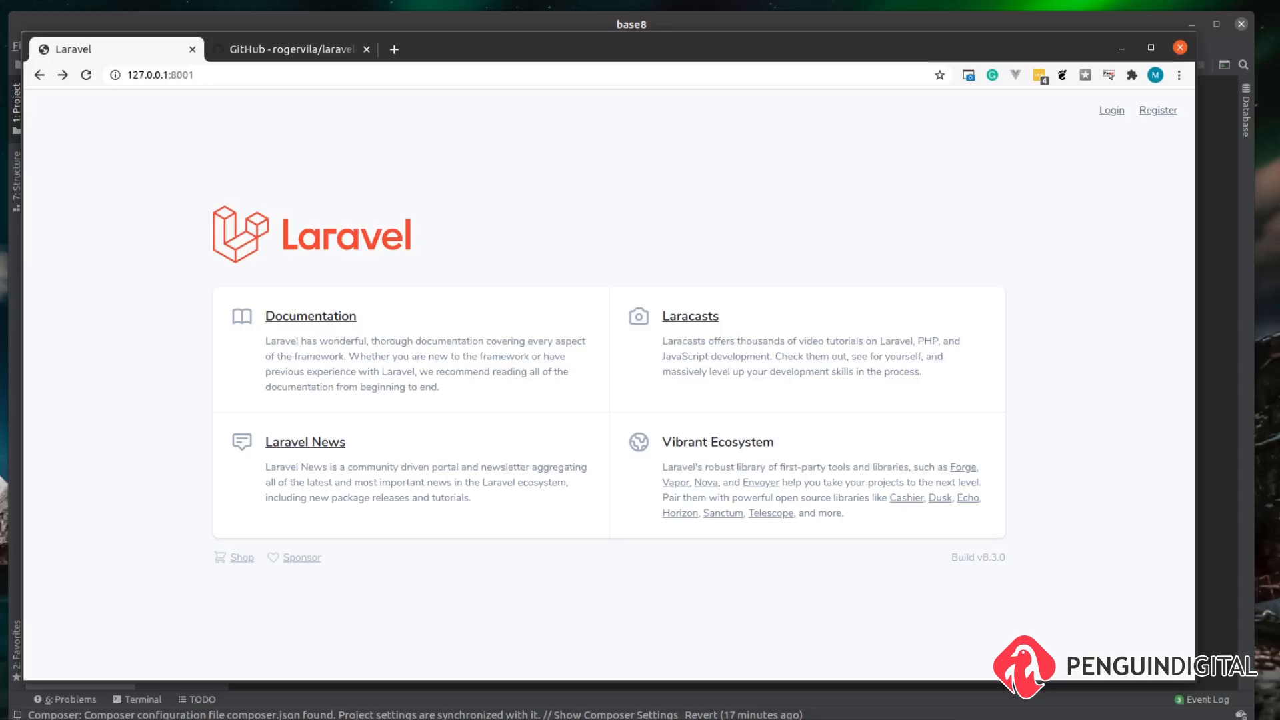
Step: Expand resources/views with welcome.blade.php and app/Http showing Controller.php and Kernel.php
click(290, 50)
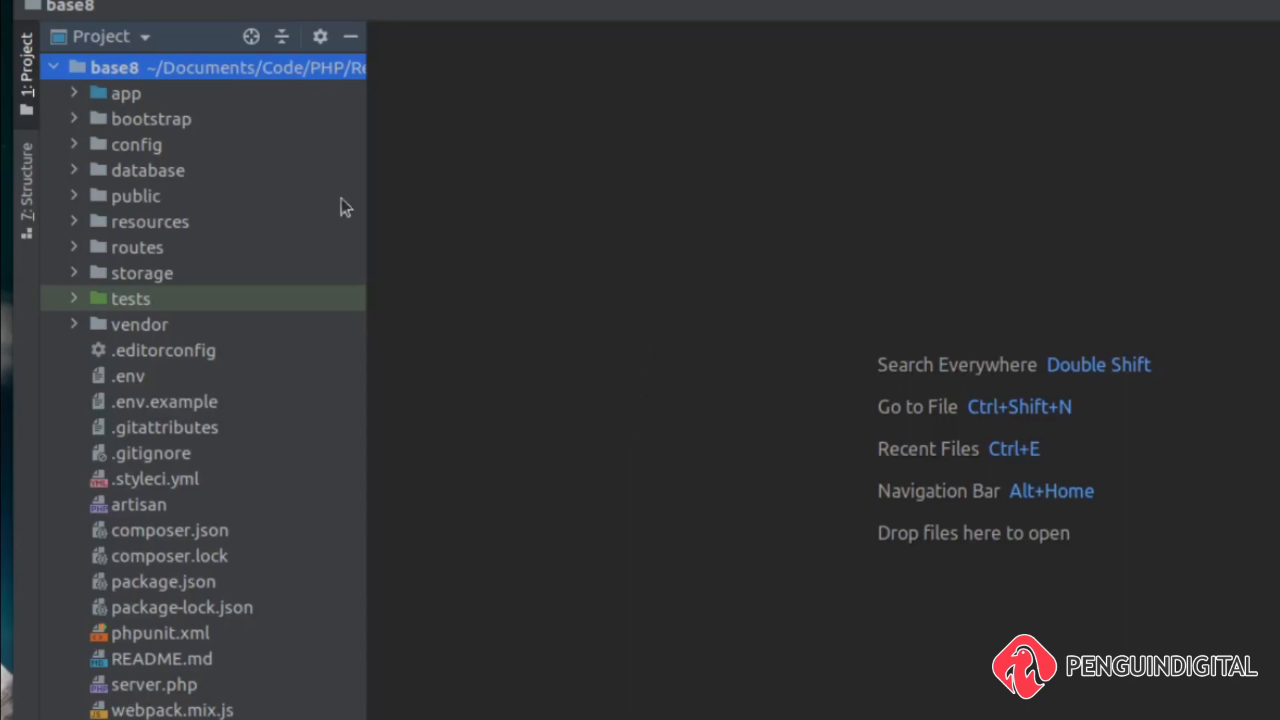
mouse_move(546, 315)
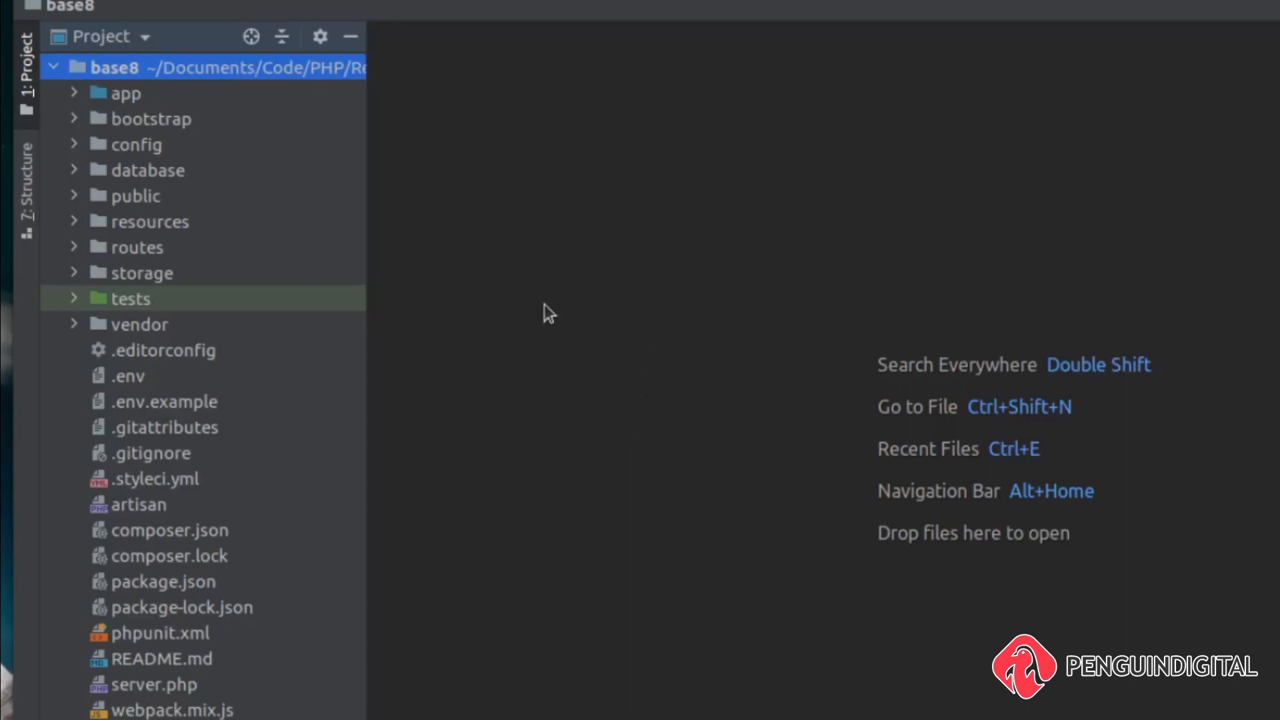
click(73, 221)
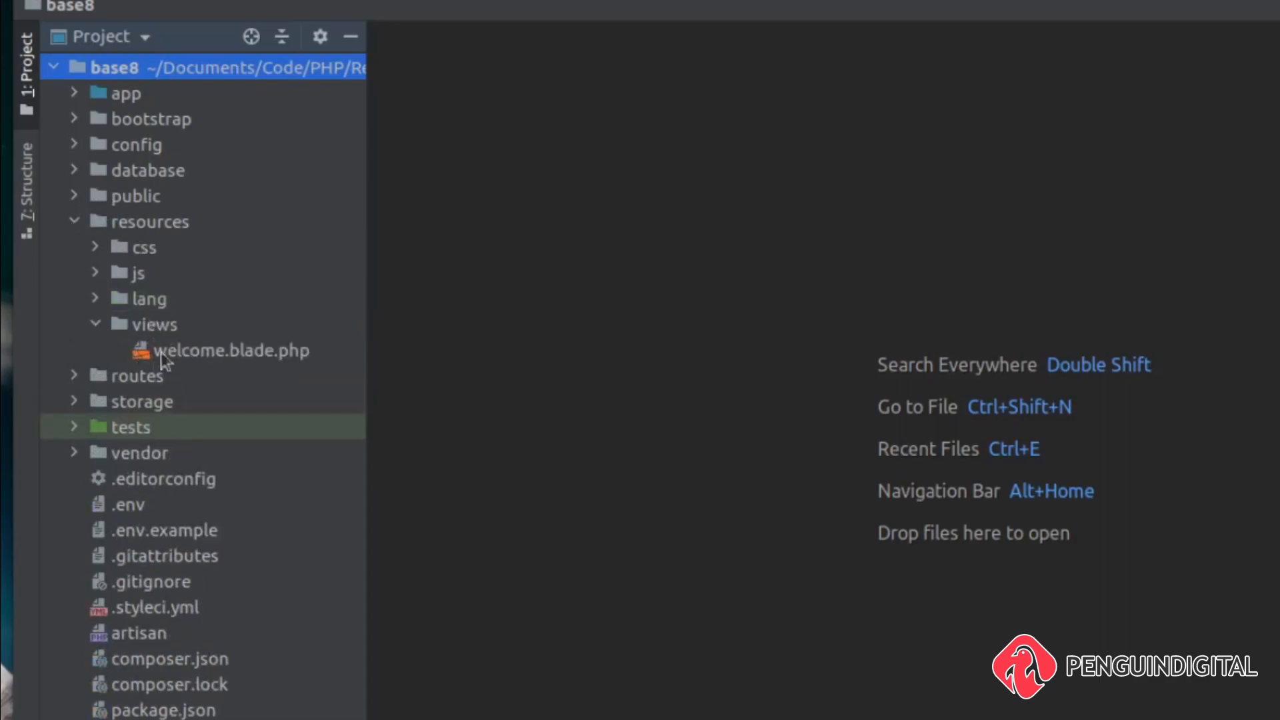
click(73, 93)
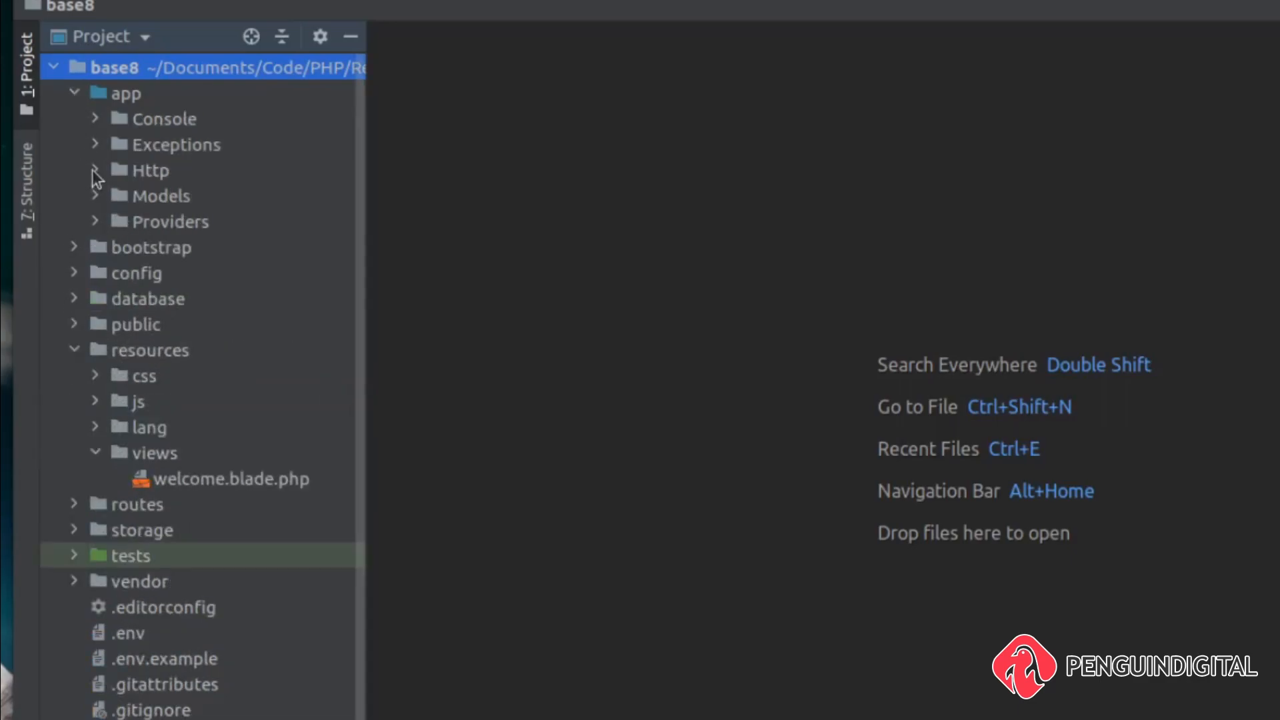
click(96, 169)
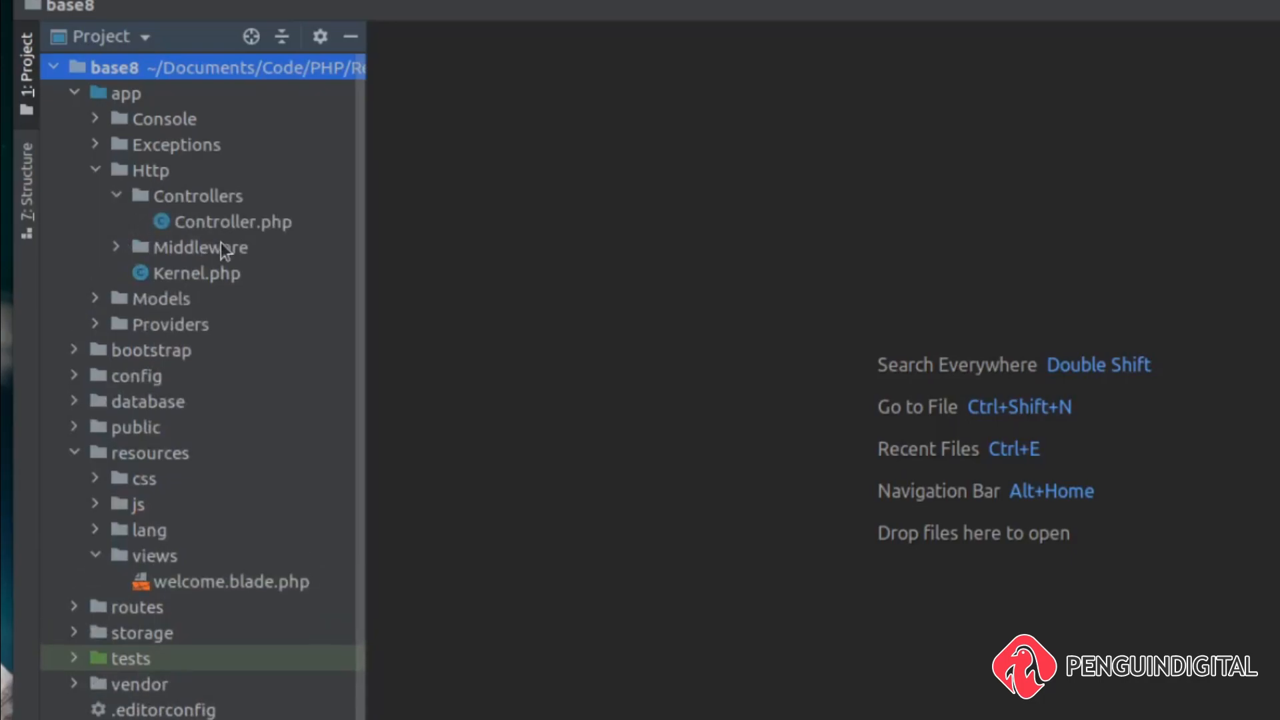
mouse_move(224, 232)
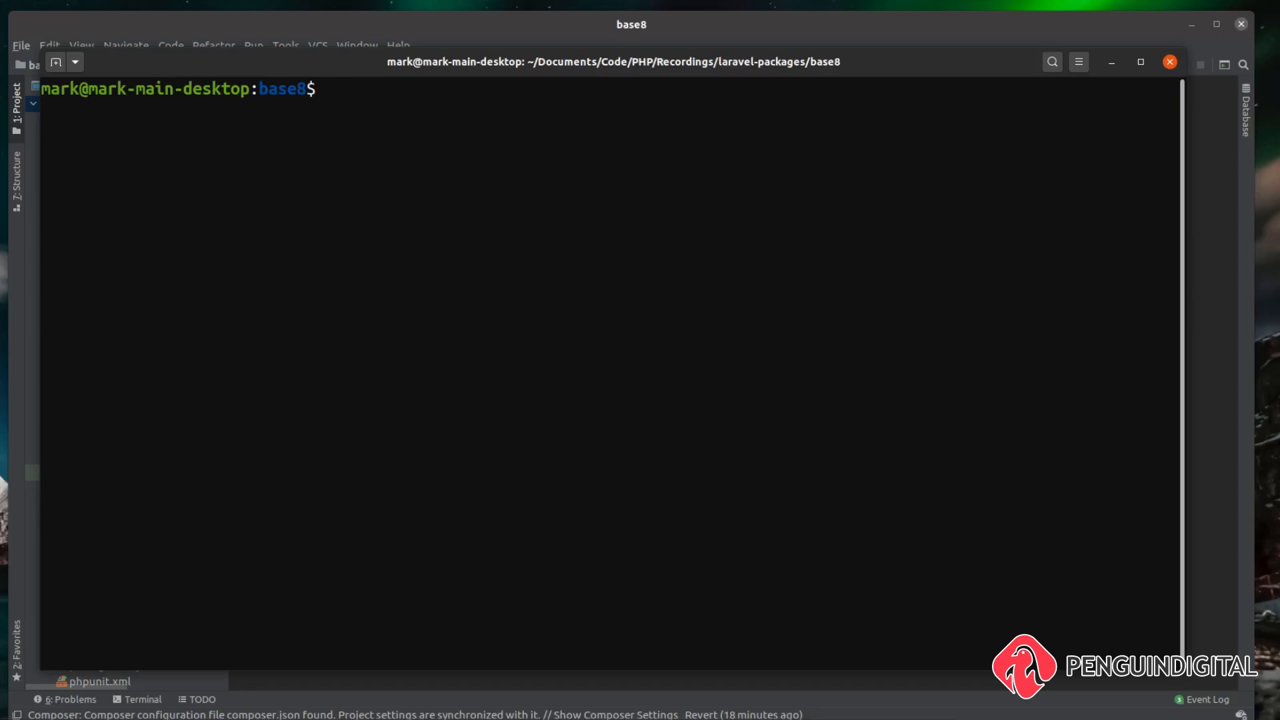
Step: Install rogervila/laravel-legacy-ui v3.0.1 via composer require in the base8 project
text(c)
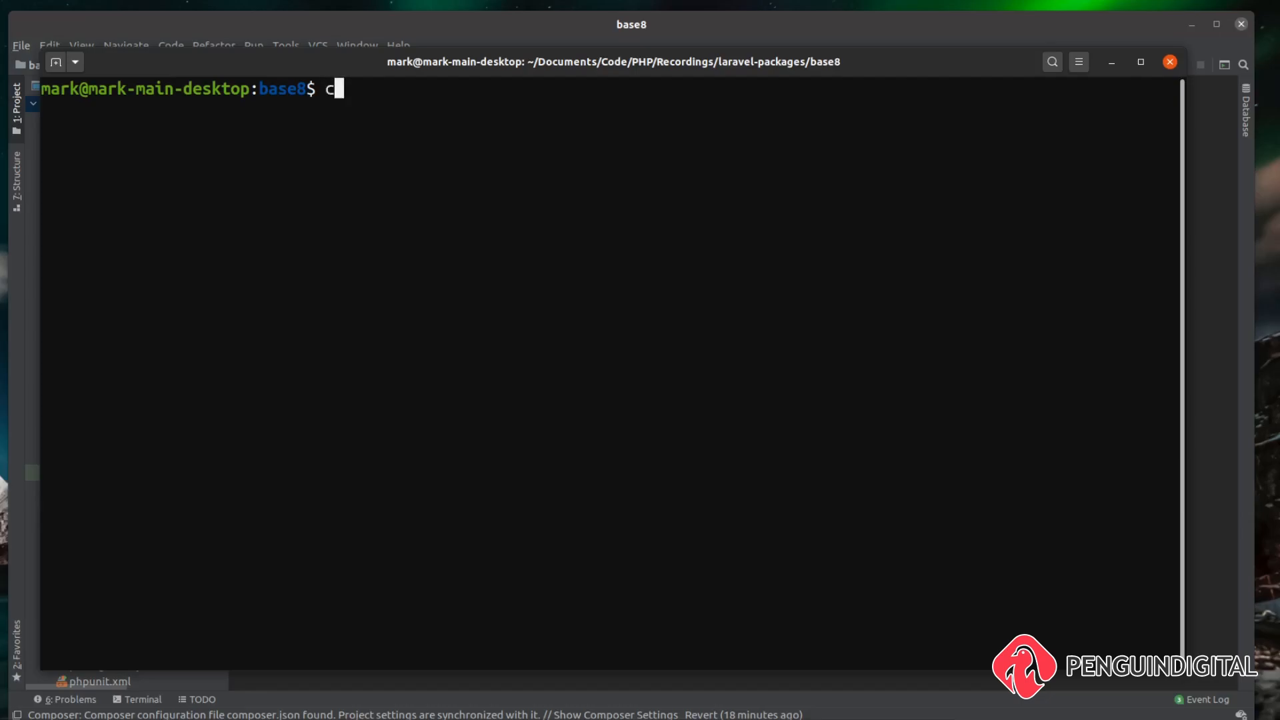
text(omposer req)
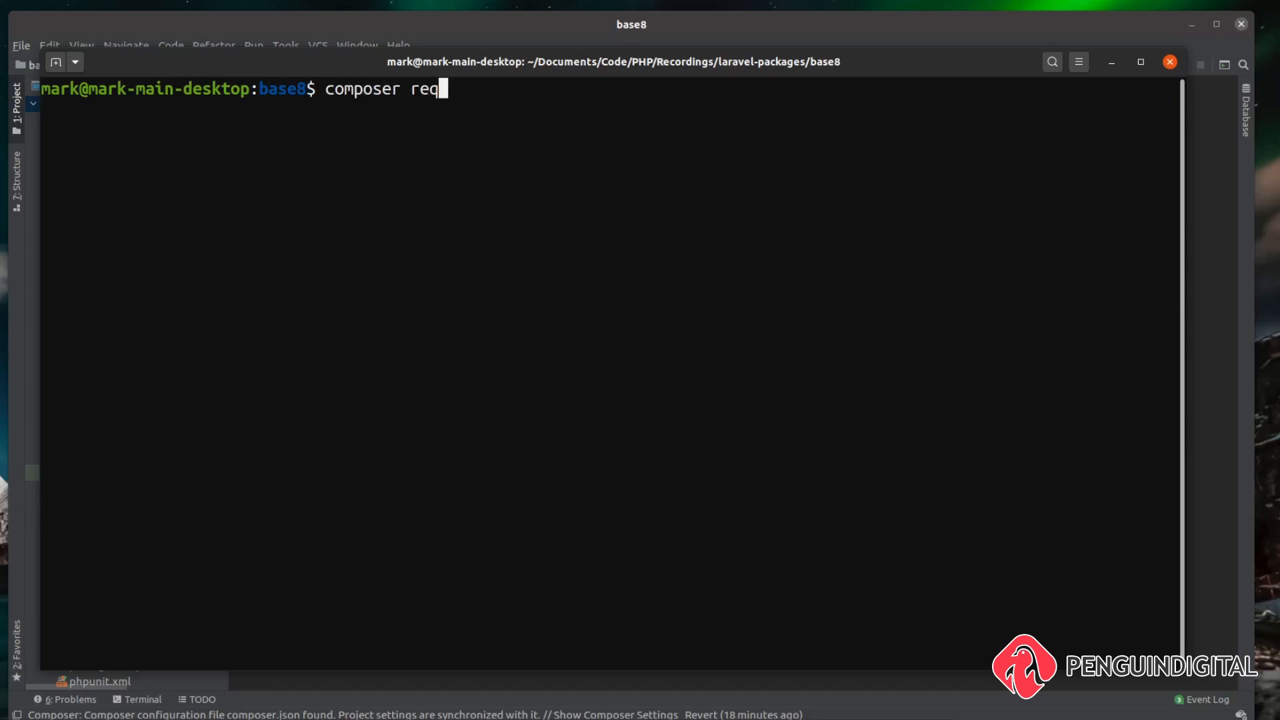
text(uire)
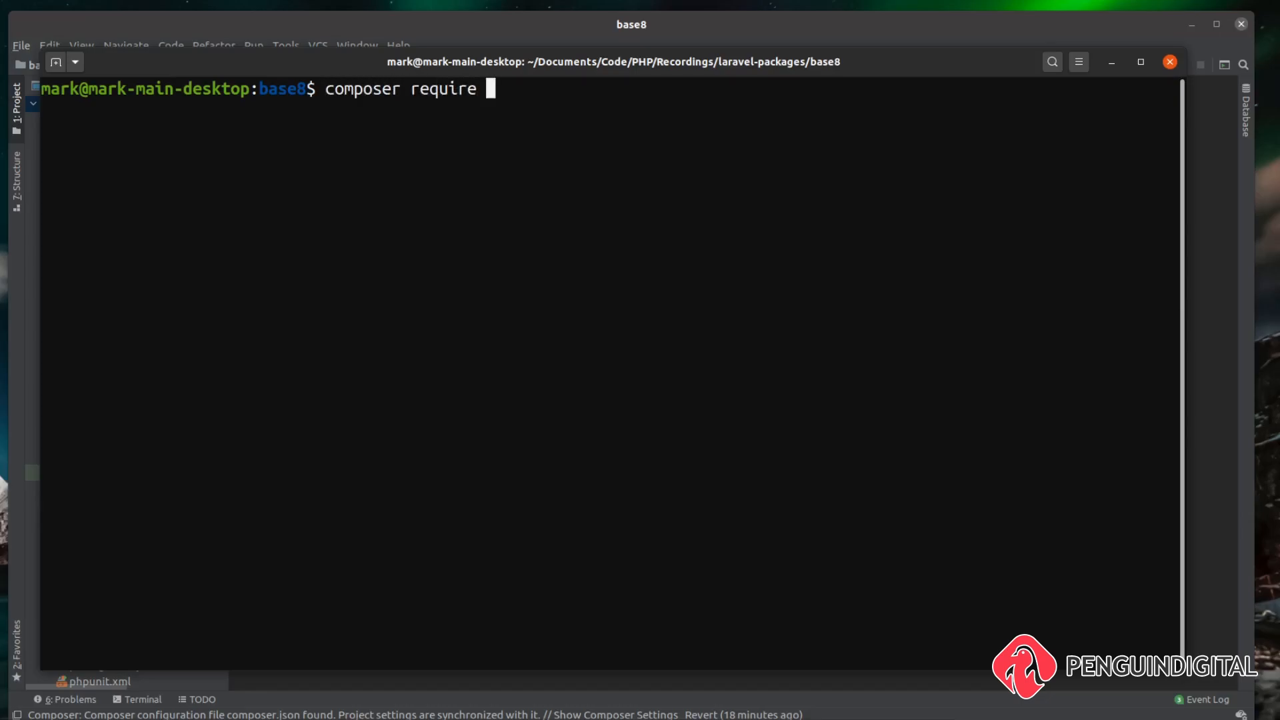
text(roger)
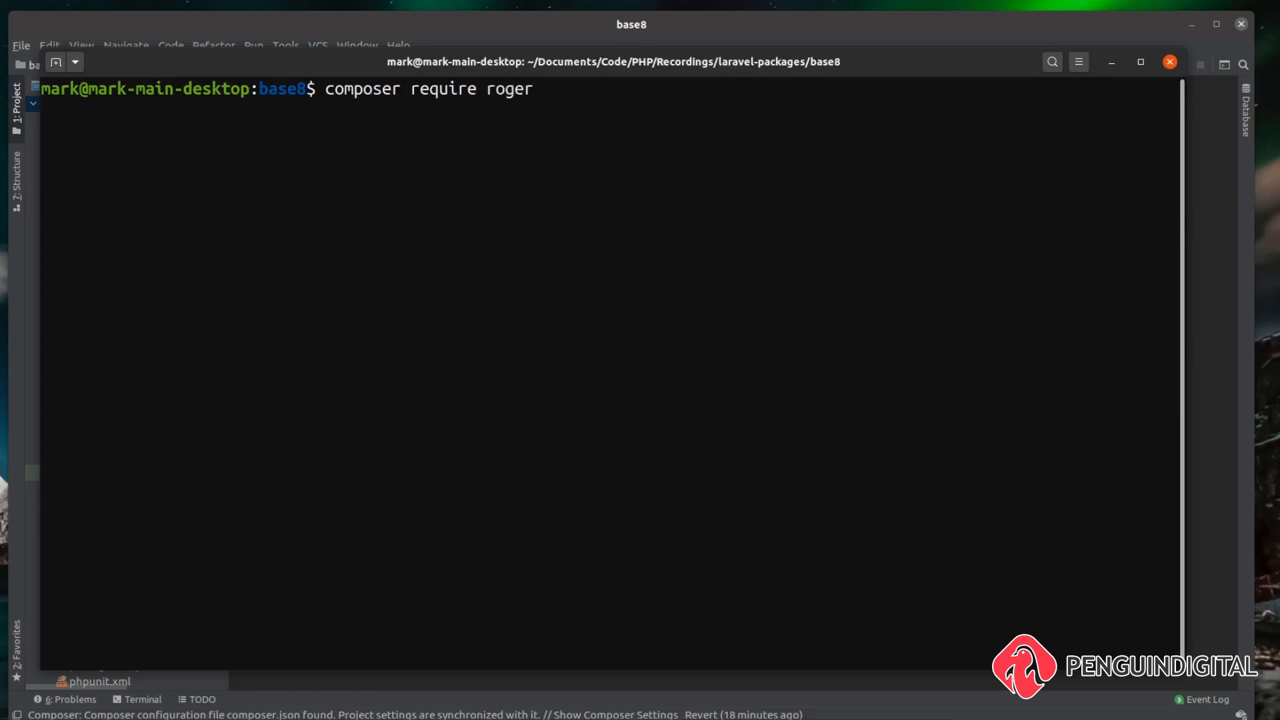
text(vila)
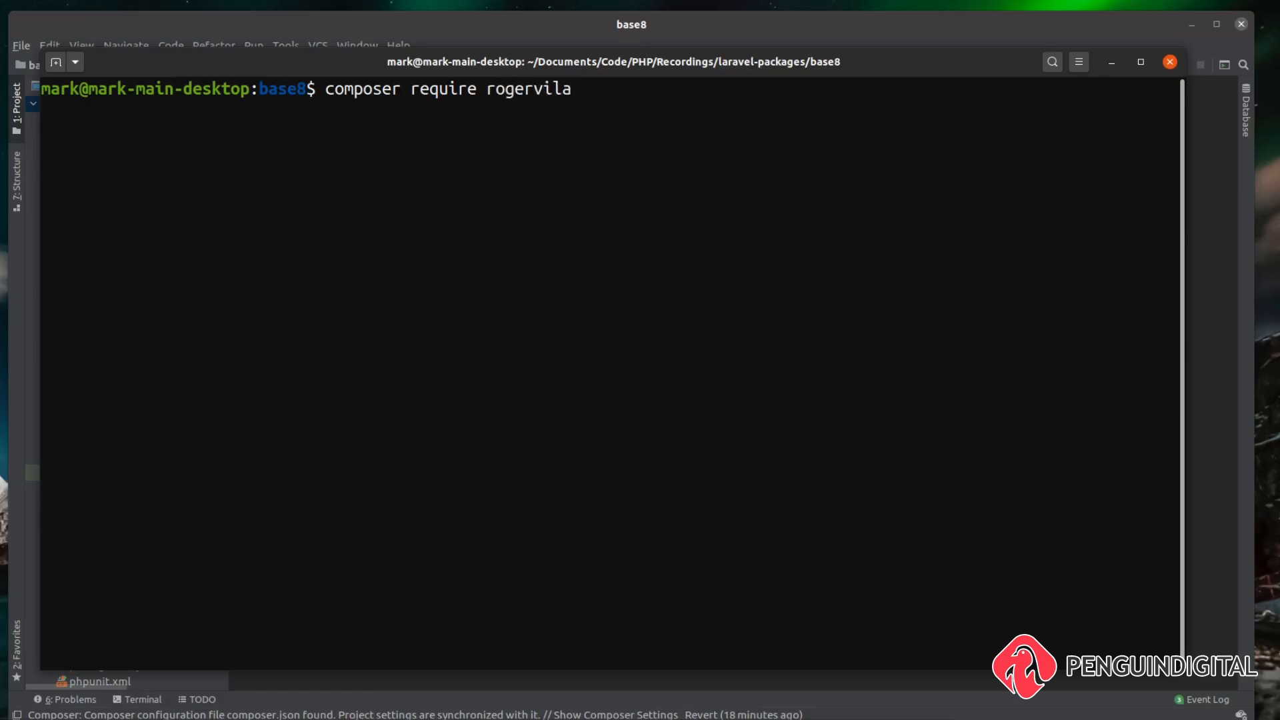
text(/laravel)
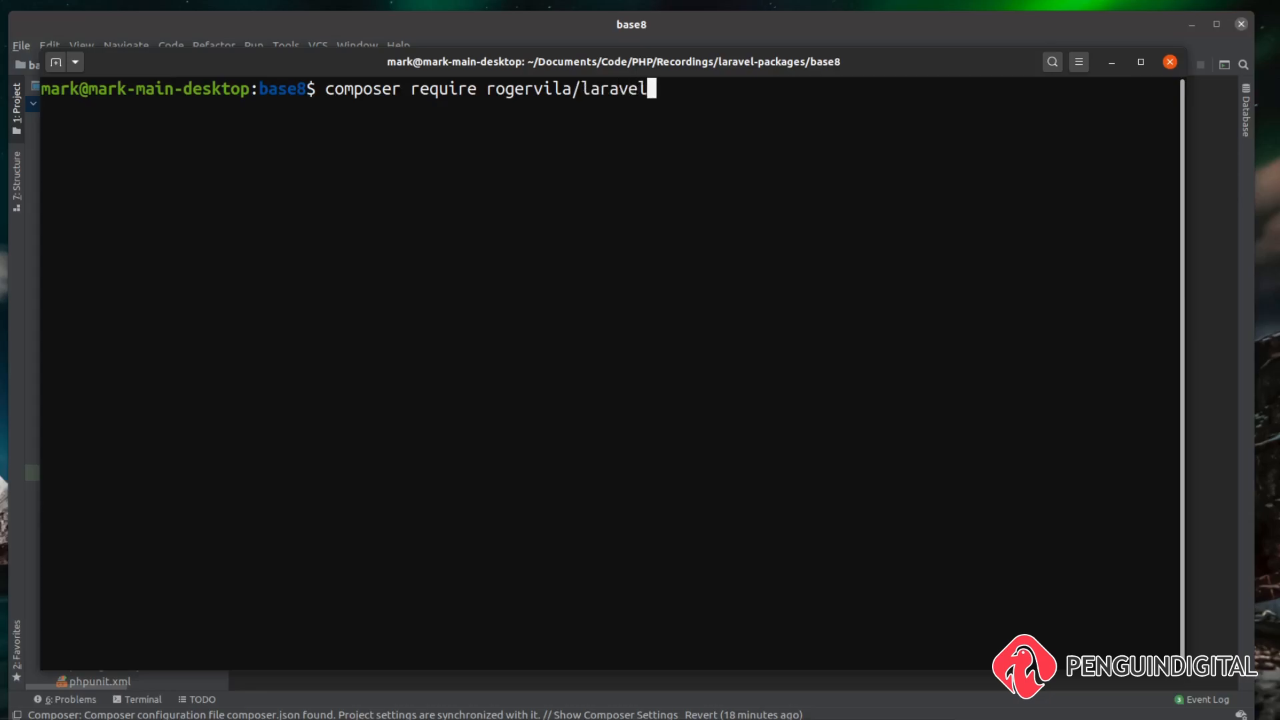
text(-lega)
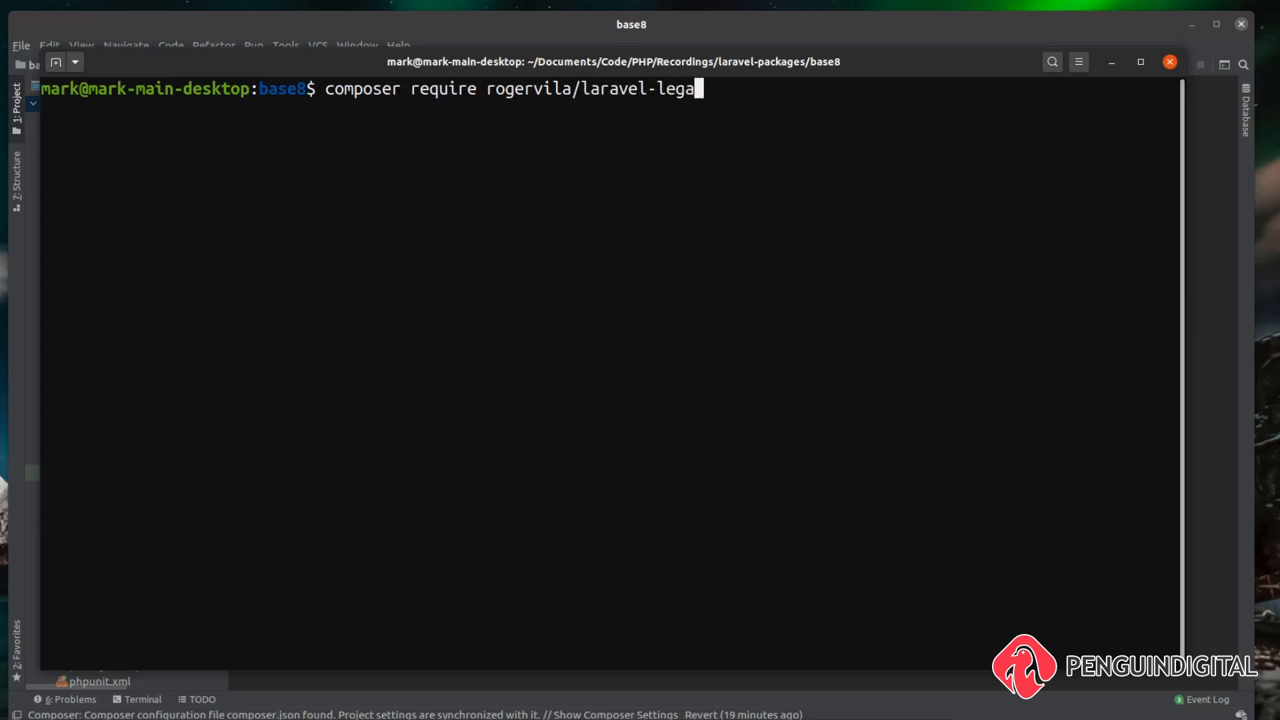
text(cy-ui)
text(p)
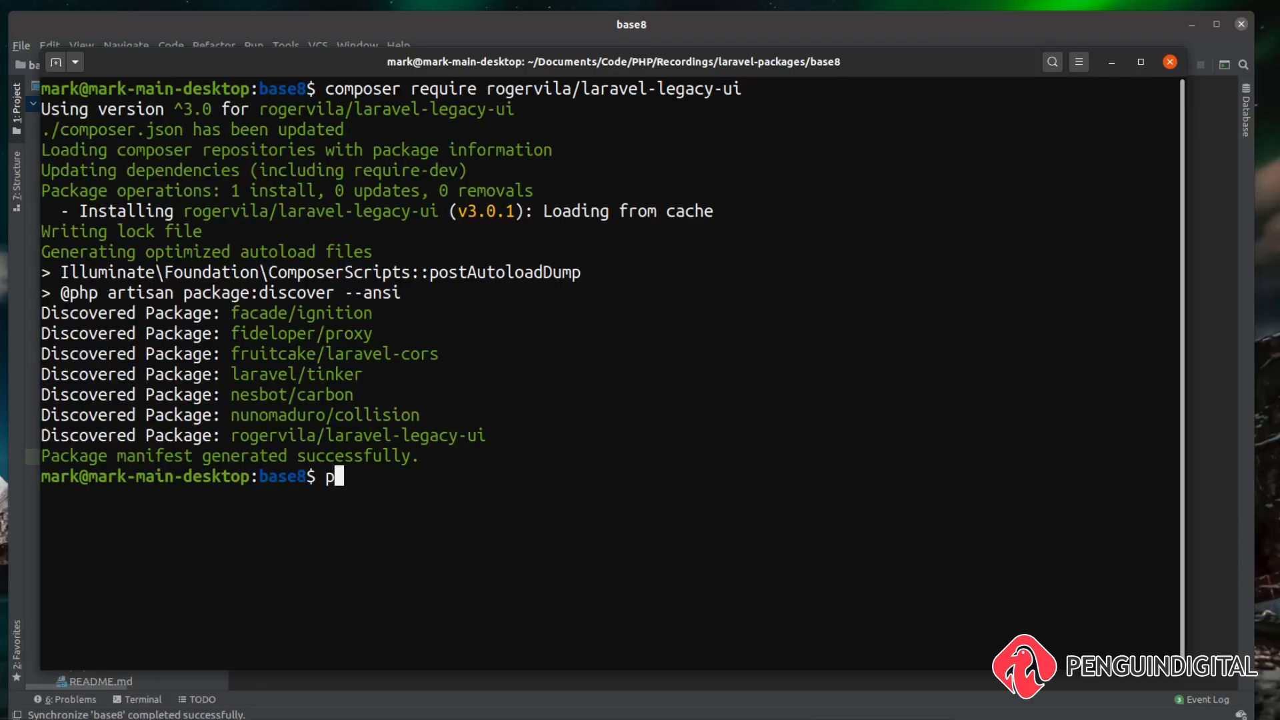
Step: Run php artisan to list commands, now including ui:auth and ui:controllers
text(hp artisan)
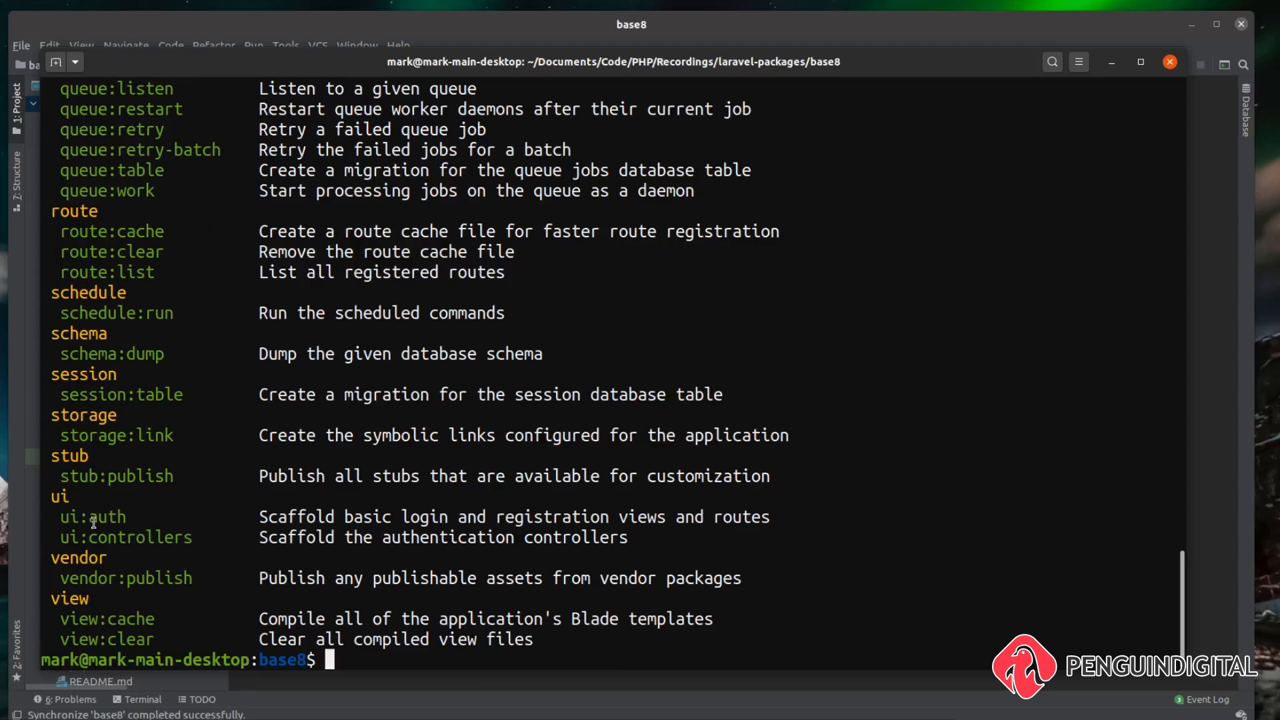
mouse_move(117, 540)
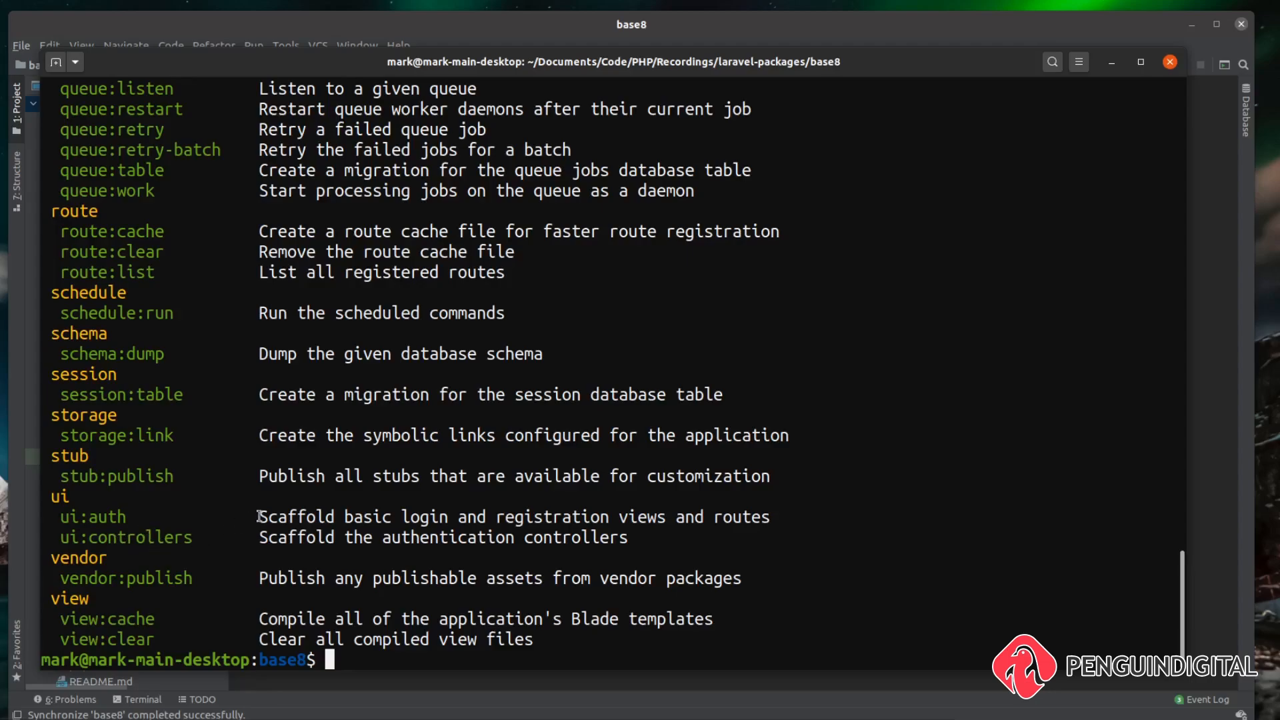
mouse_move(281, 516)
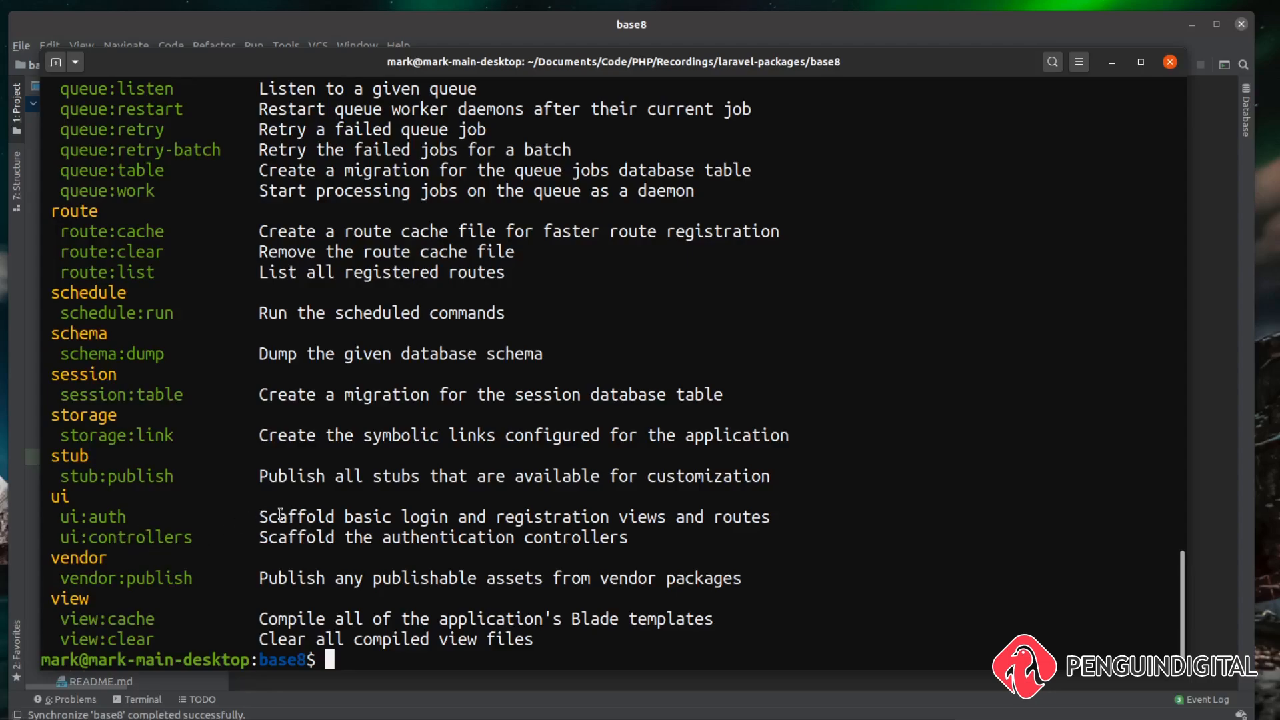
text(php artisan)
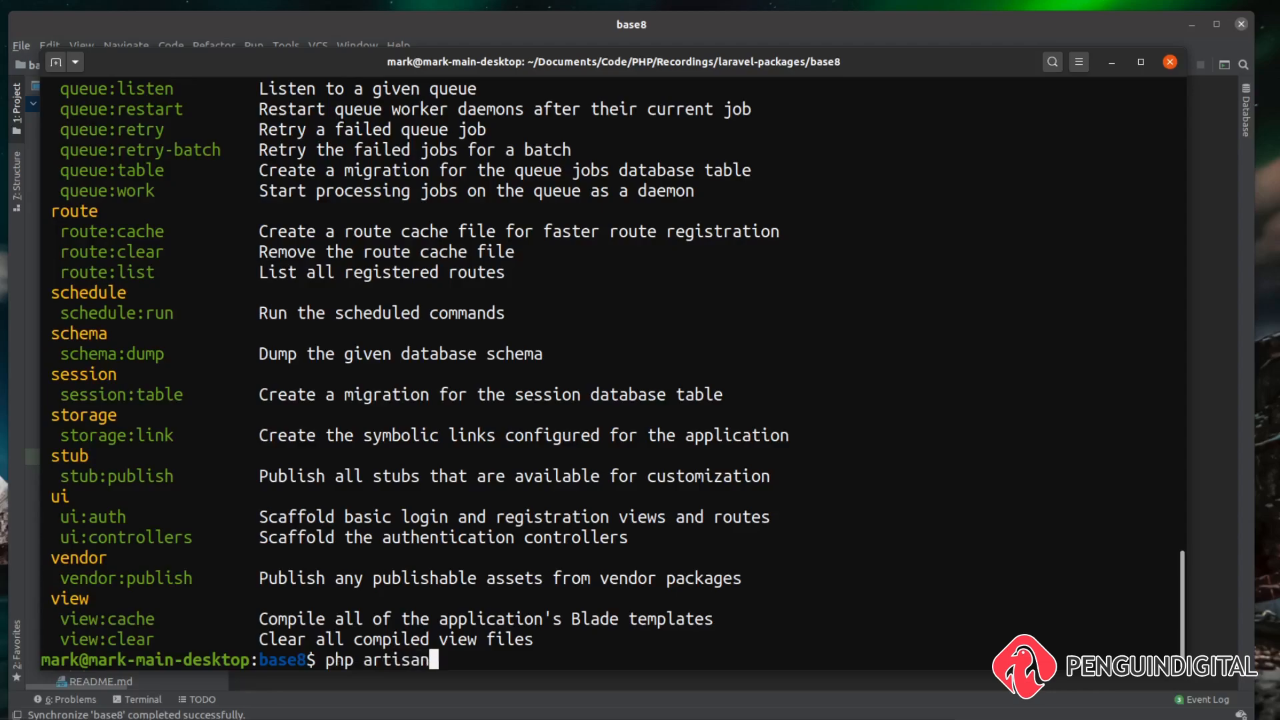
Step: Run php artisan ui bootstrap --auth to generate login and registration scaffolding
text(ui)
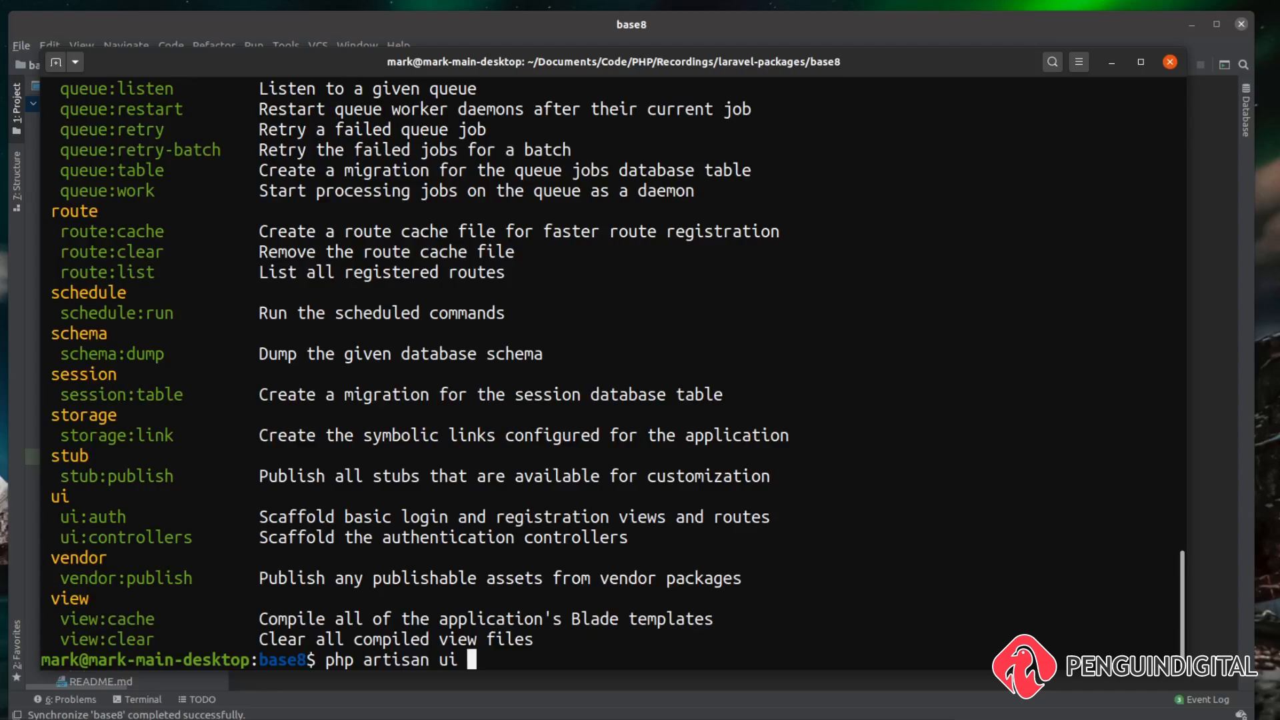
text(bo)
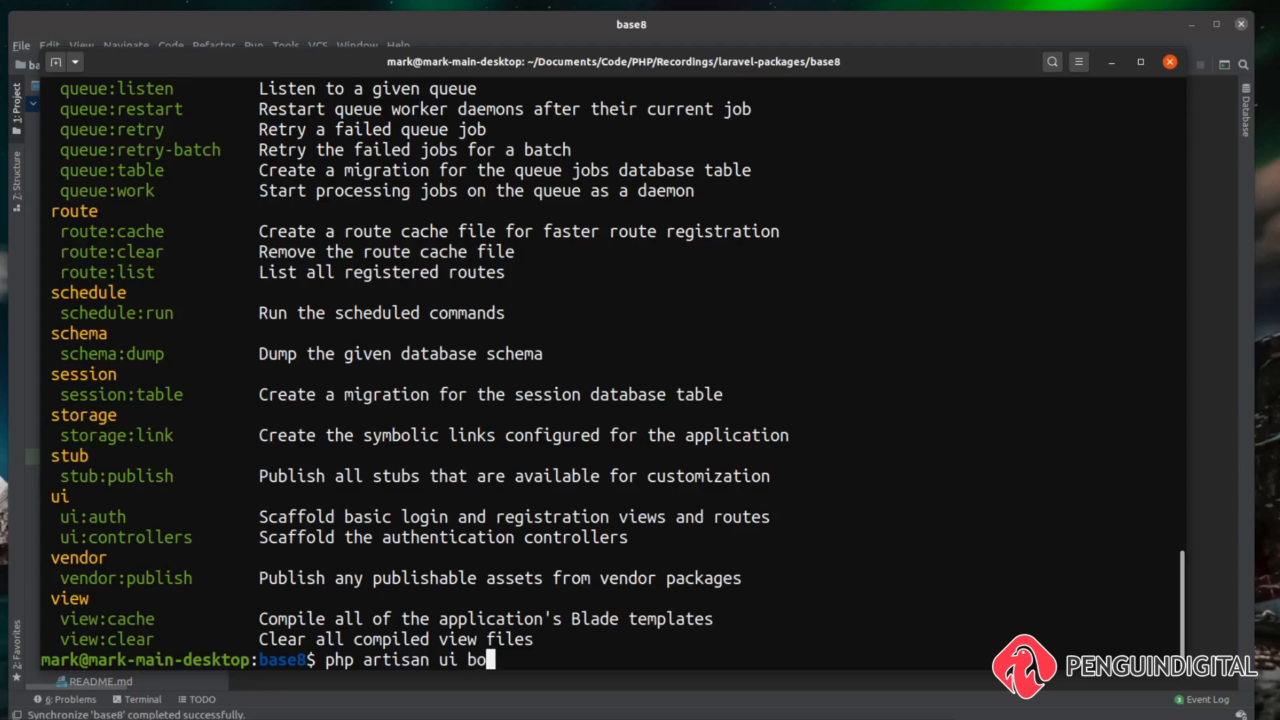
text(otst)
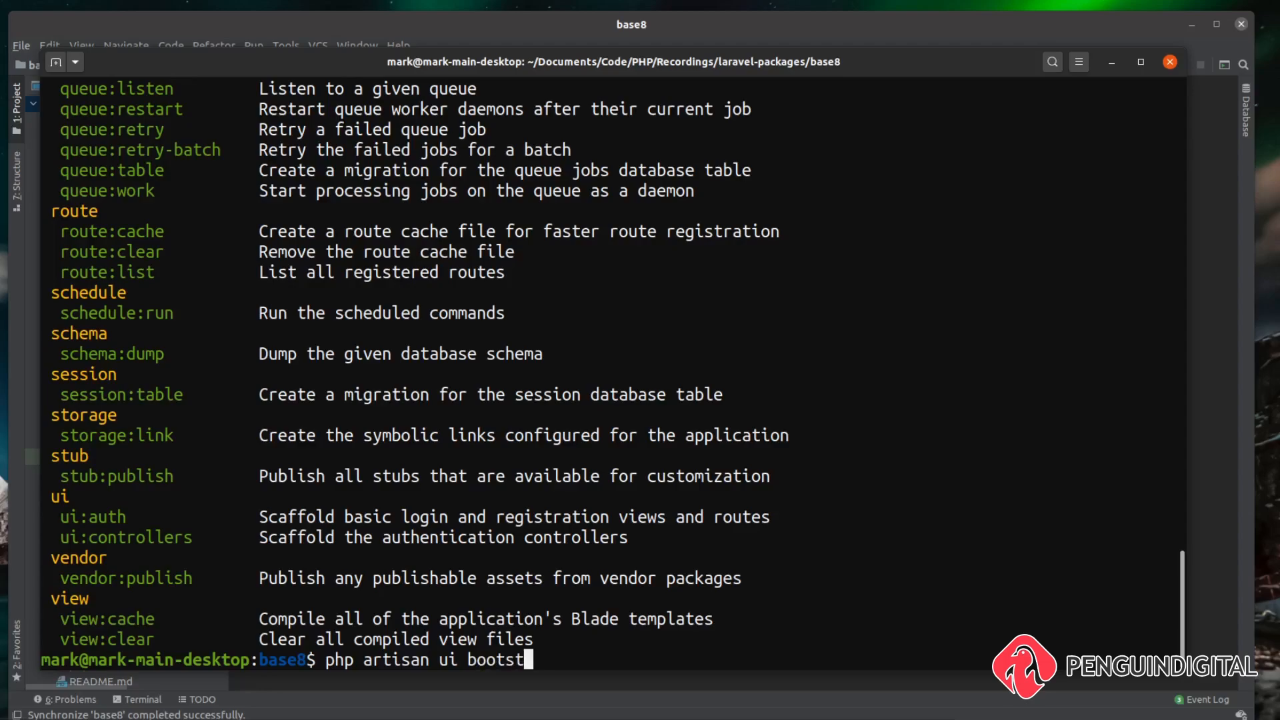
text(rap)
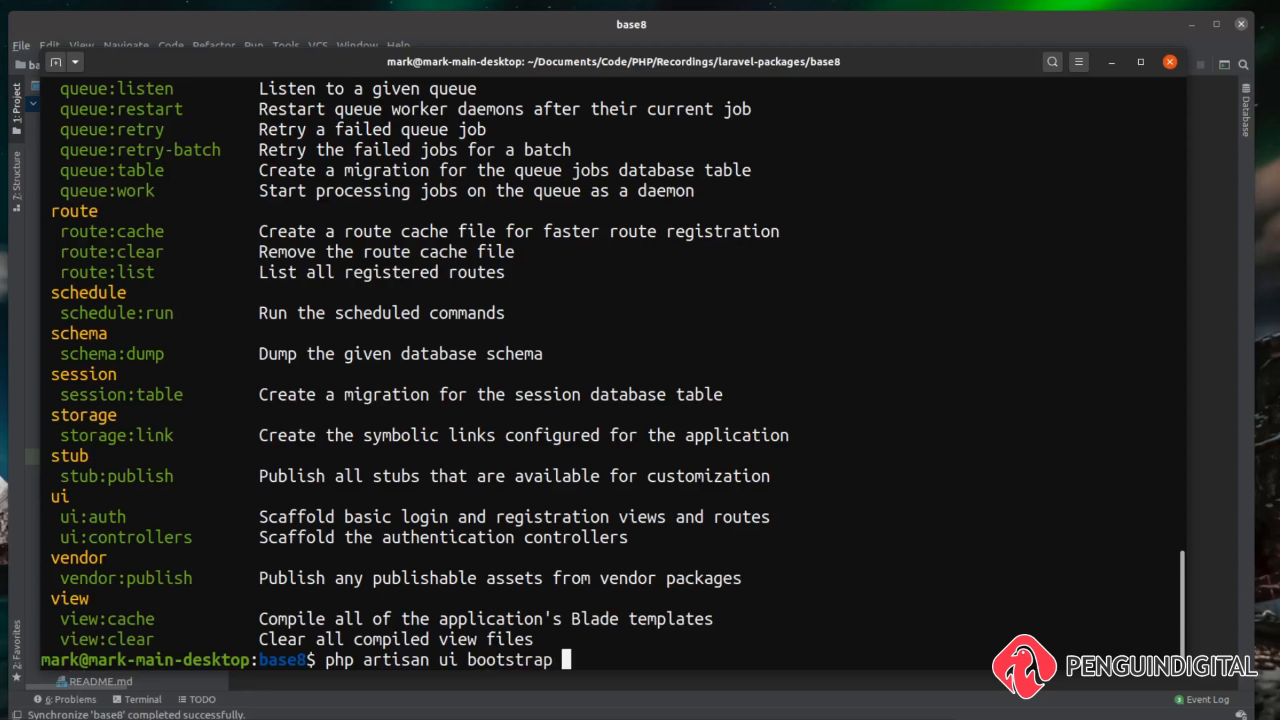
text(--)
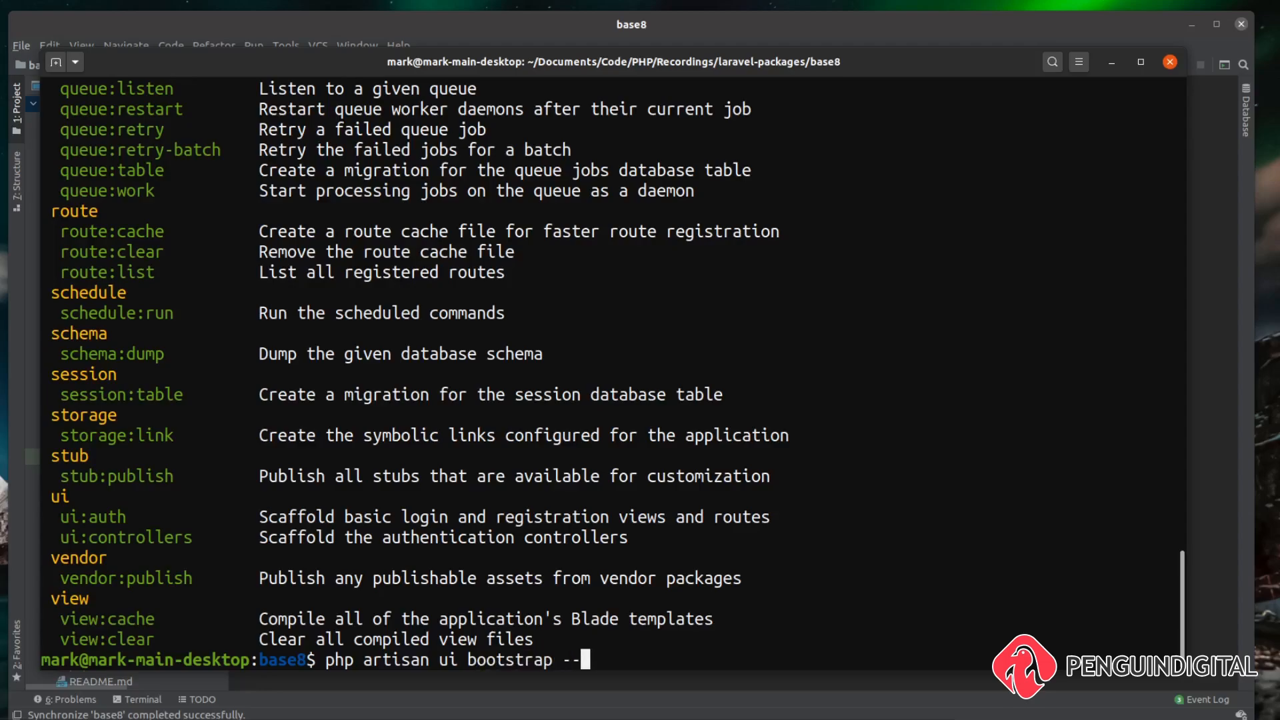
text(auth)
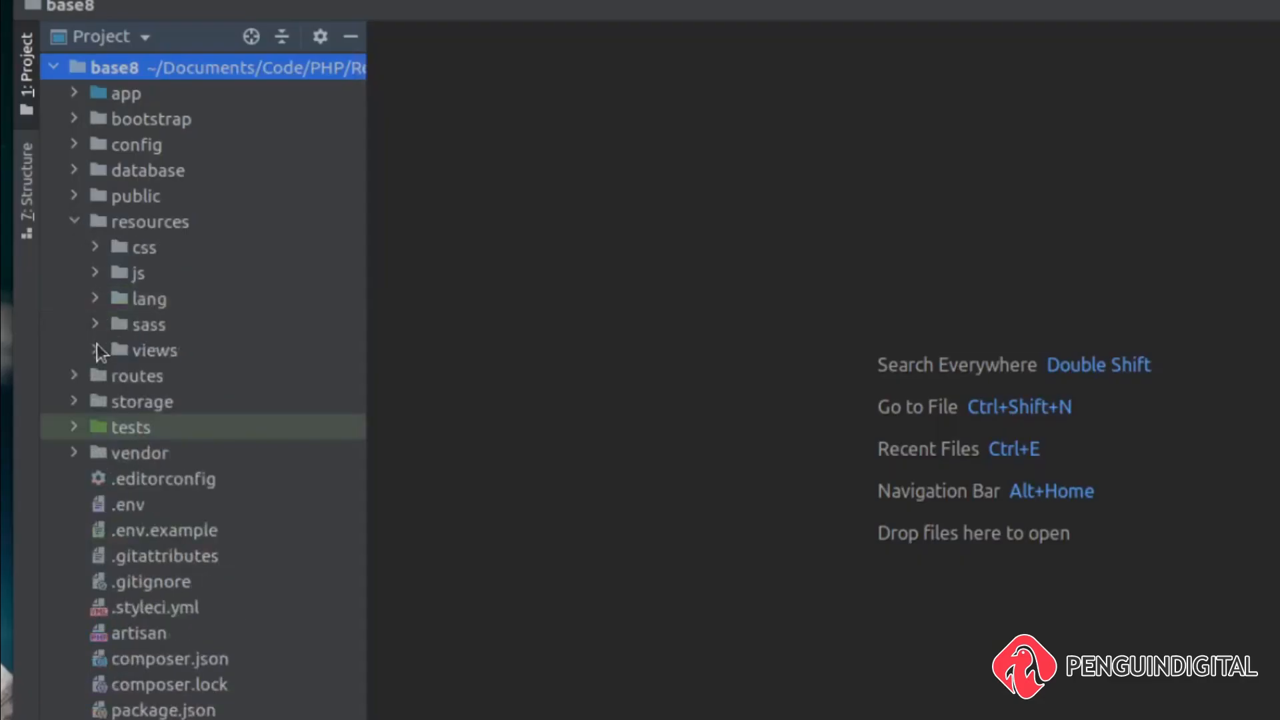
Step: Inspect the generated auth views and the Auth controllers like LoginController and RegisterController
click(153, 351)
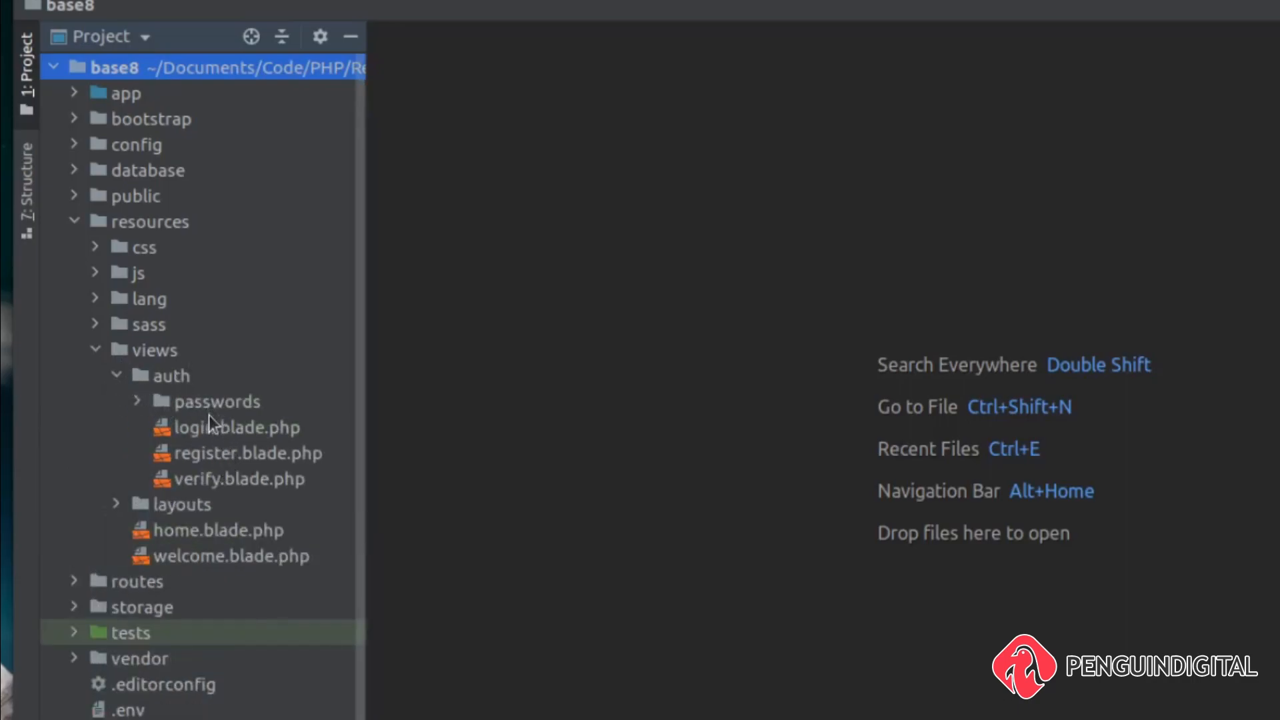
mouse_move(172, 416)
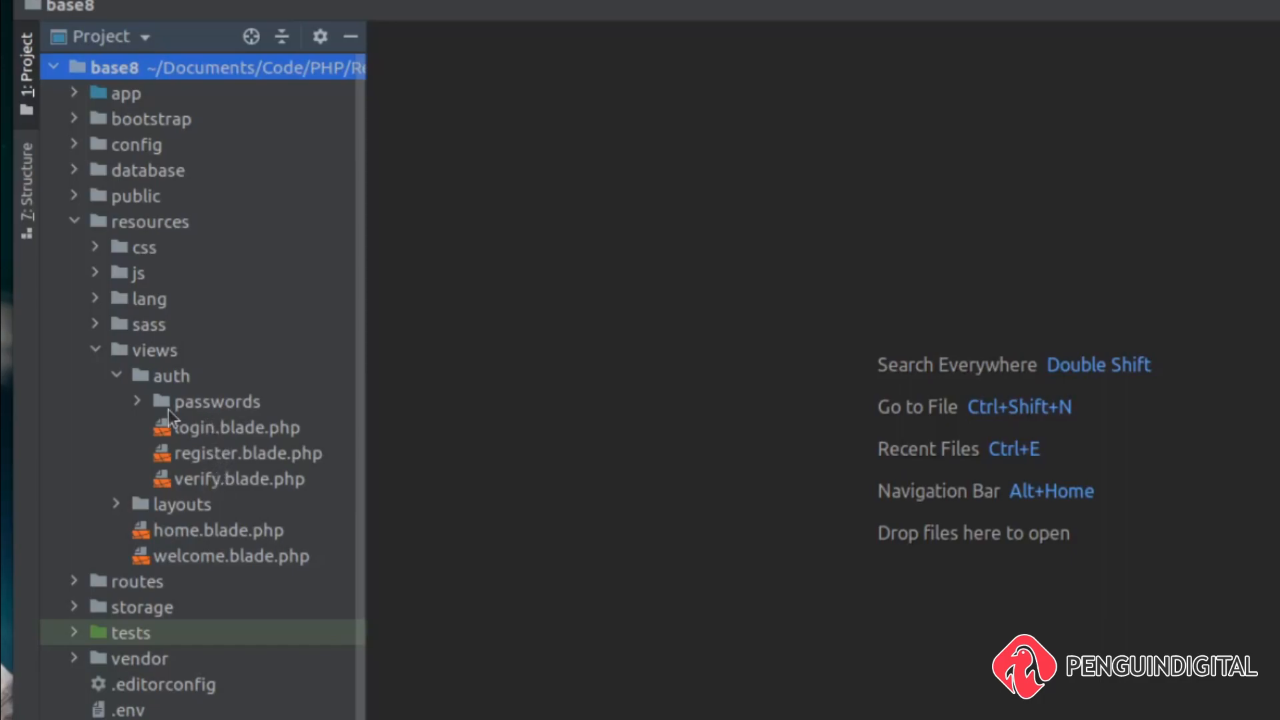
mouse_move(203, 469)
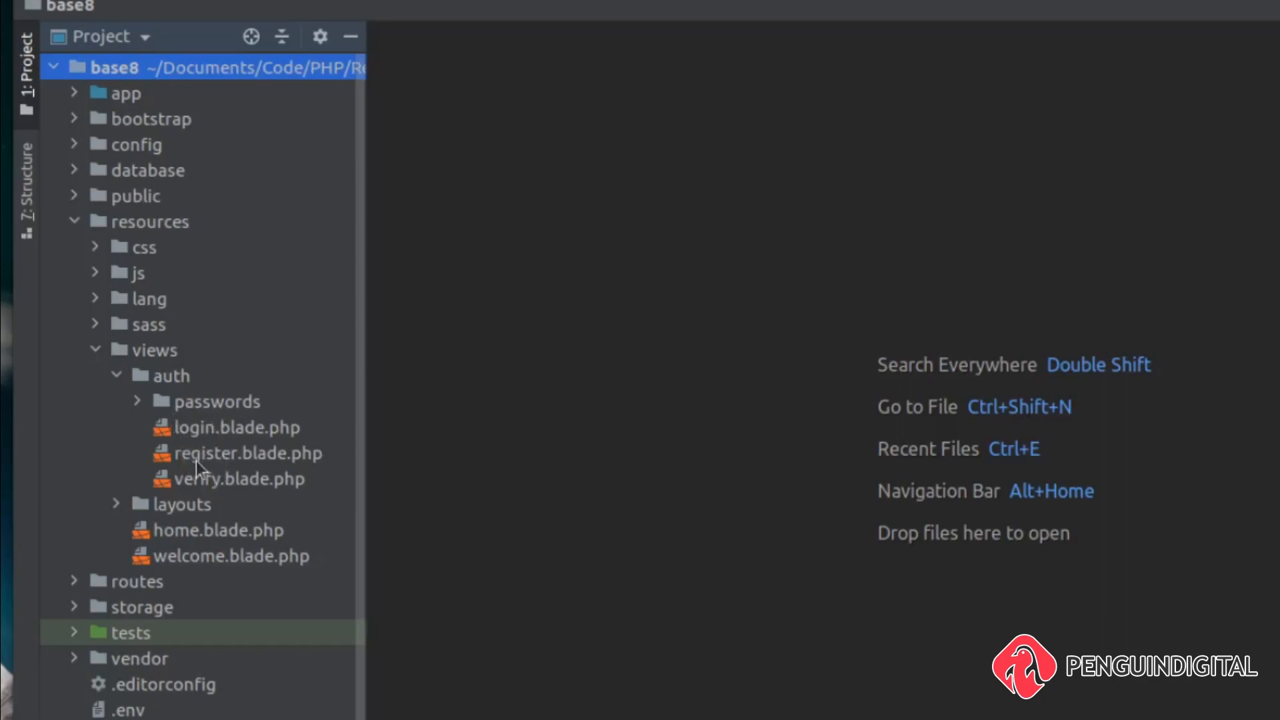
mouse_move(78, 96)
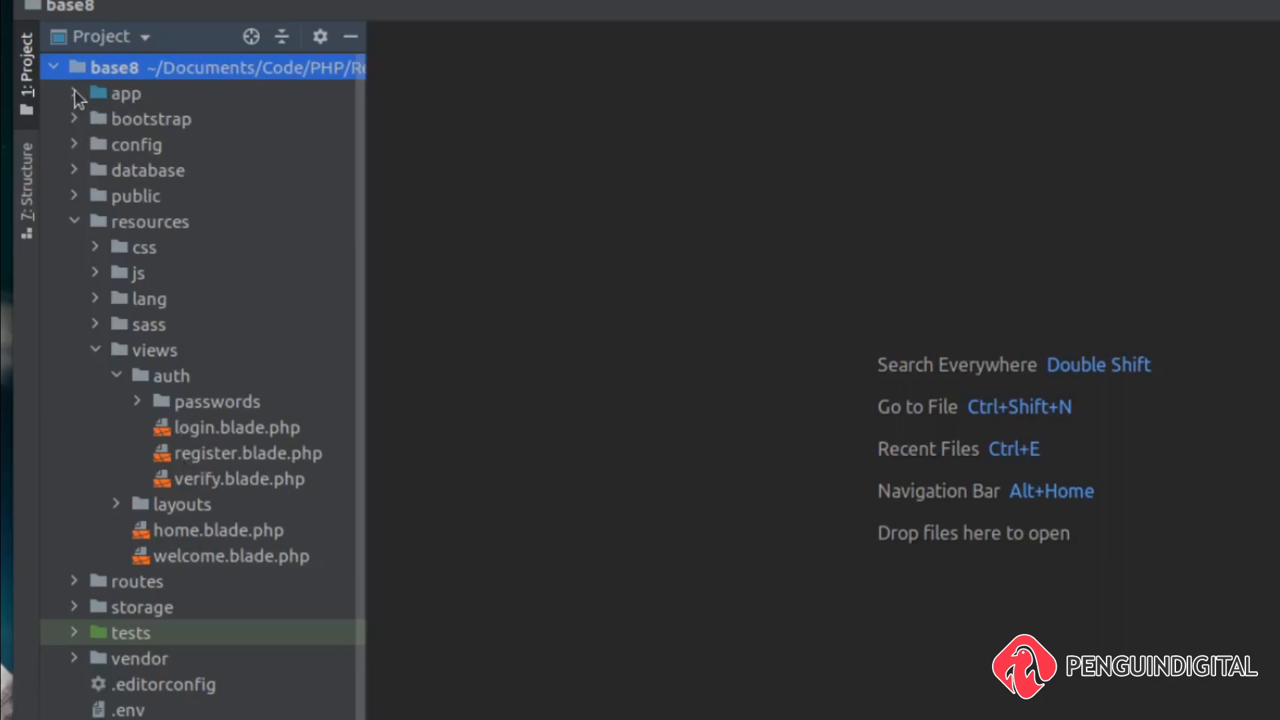
click(74, 93)
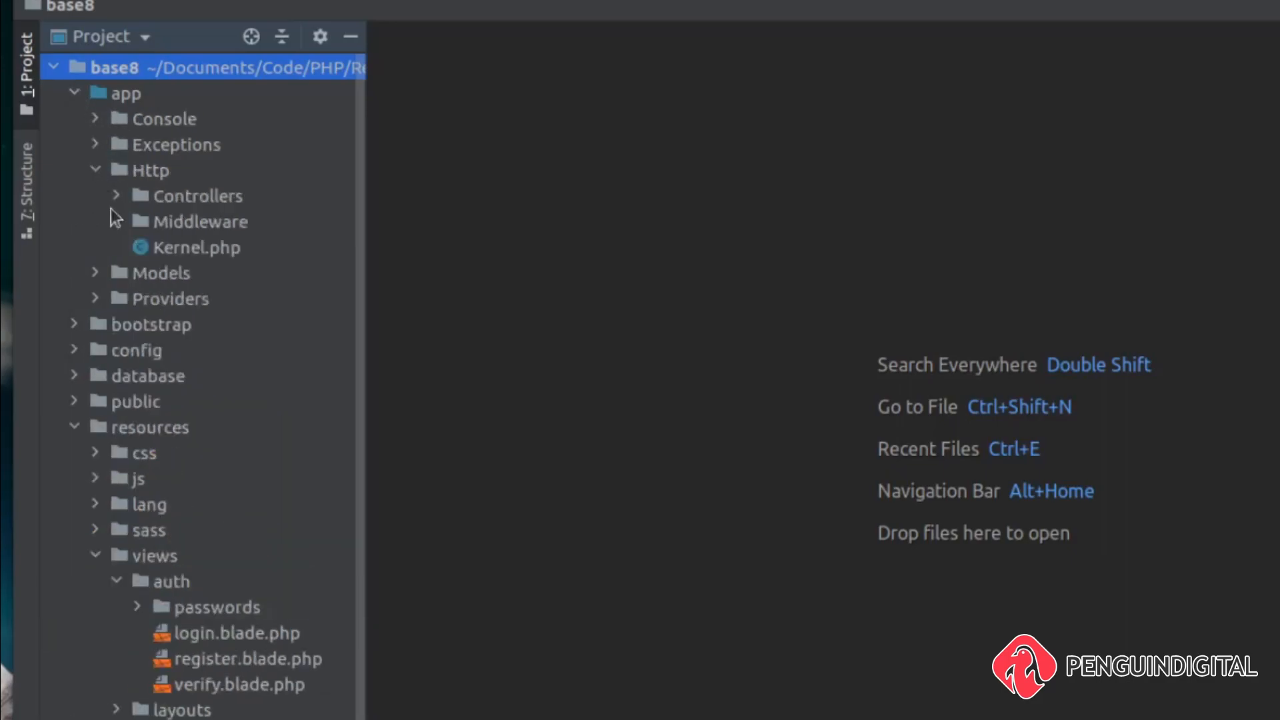
click(116, 195)
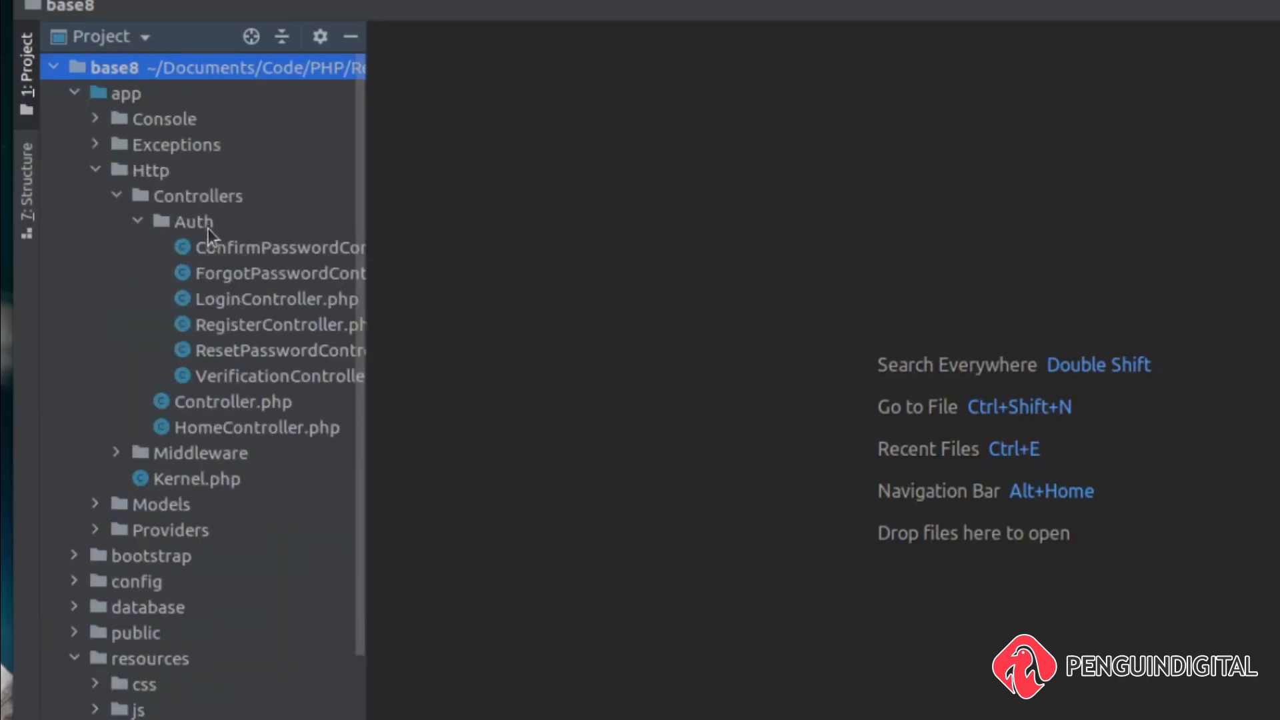
mouse_move(239, 334)
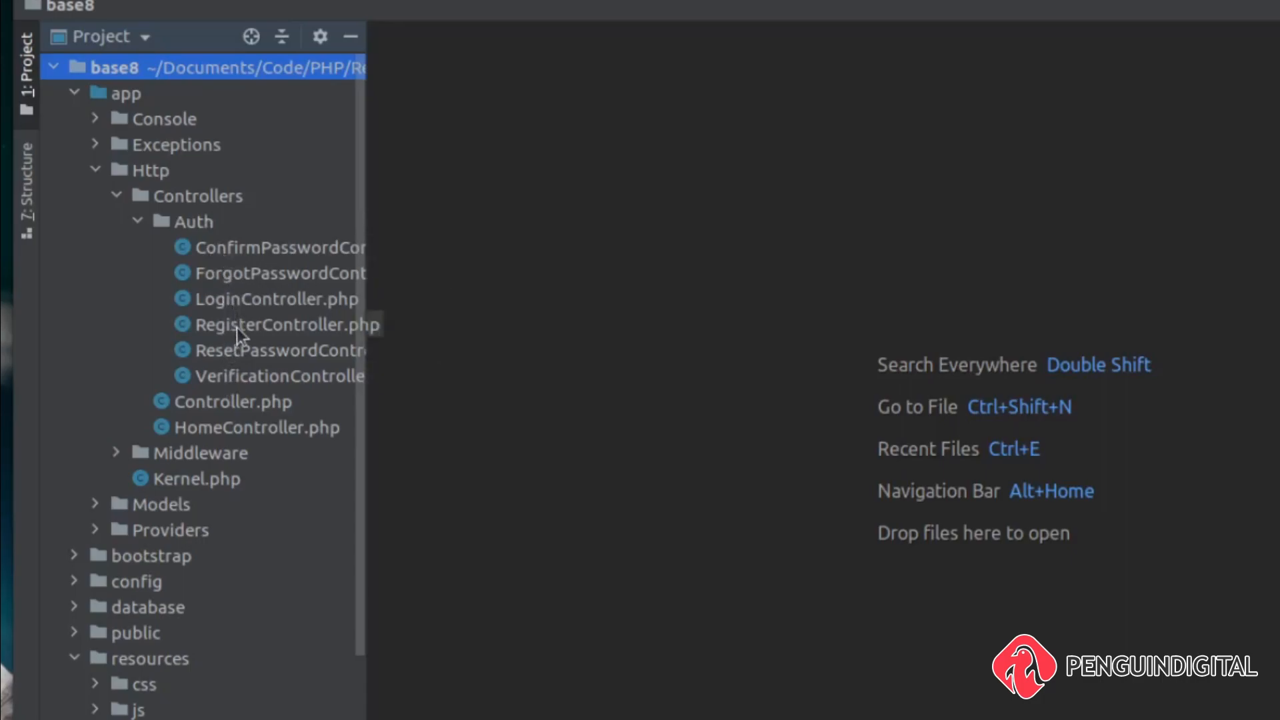
mouse_move(188, 265)
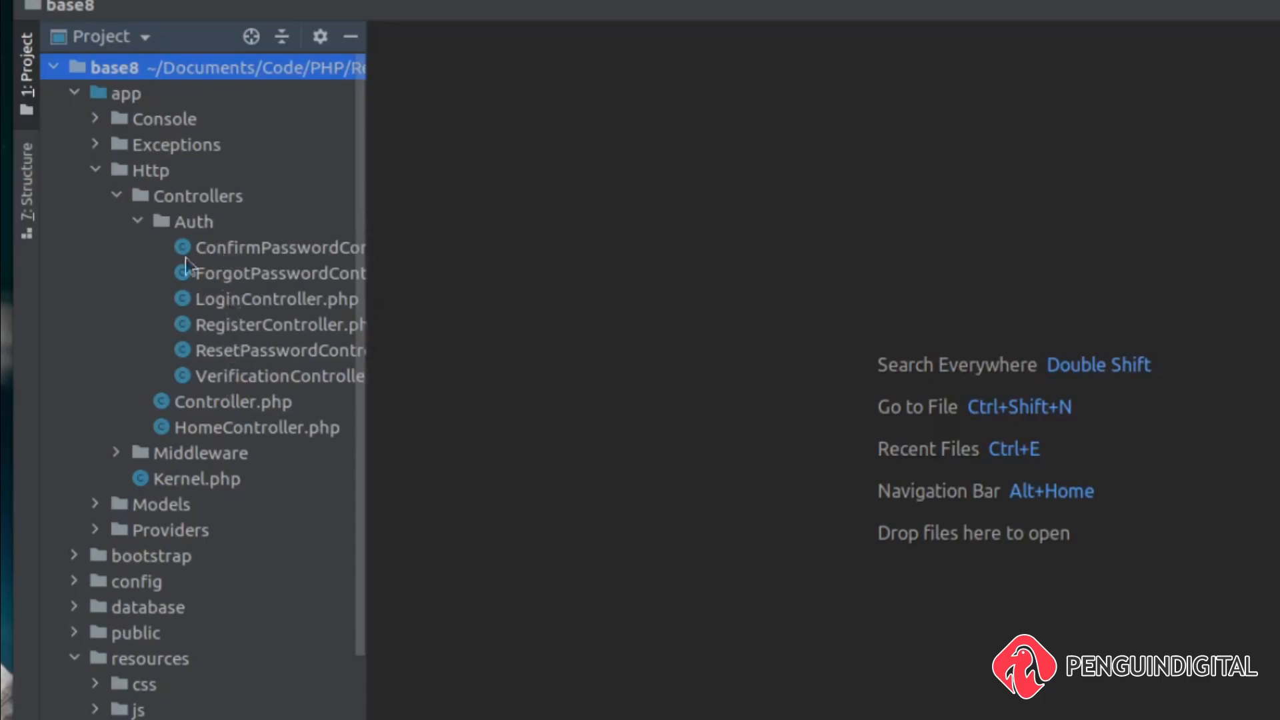
Step: Collapse app and expand routes to show api.php, channels.php, console.php and web.php
click(74, 93)
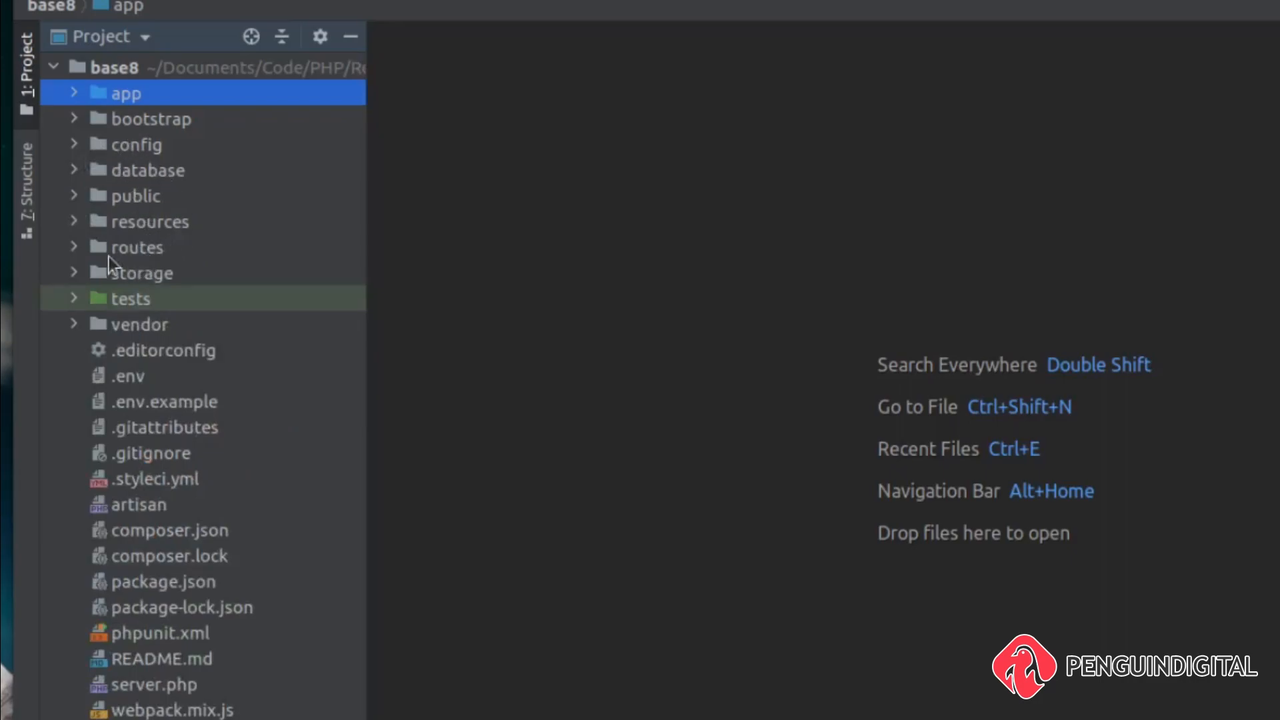
click(138, 248)
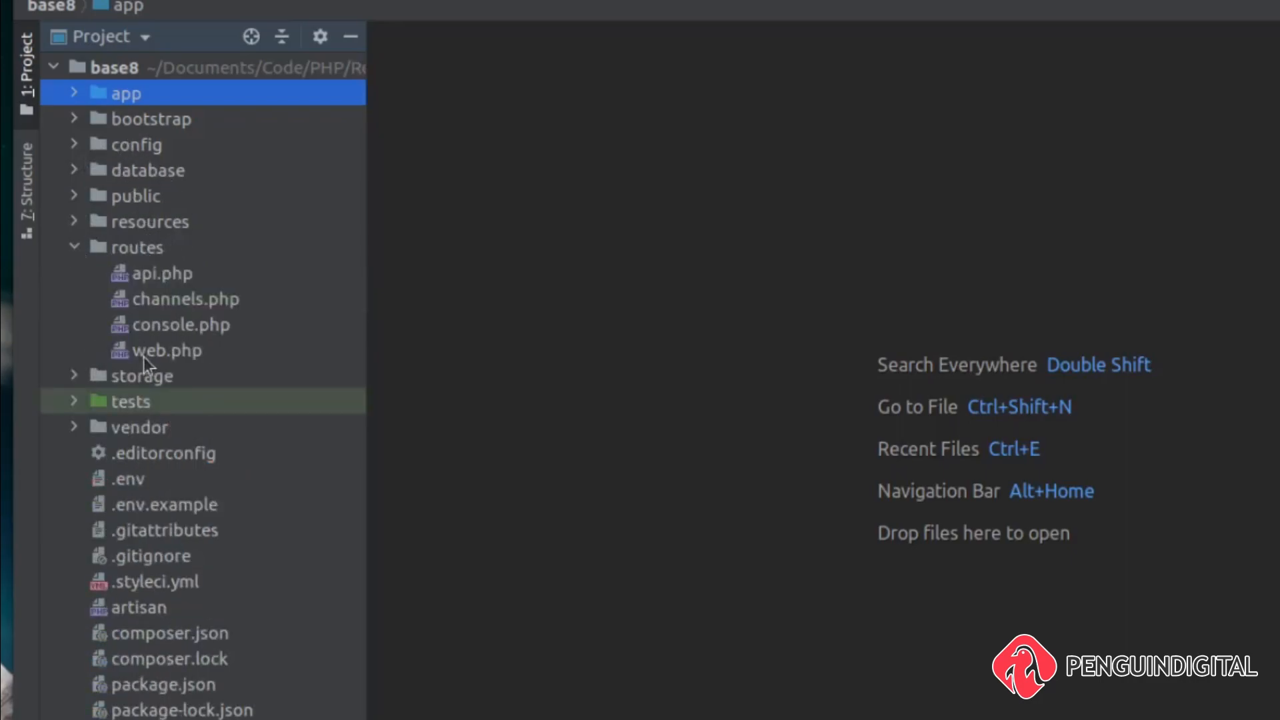
Step: Review web.php's generated login, logout, register, password reset and email verification routes
double_click(168, 351)
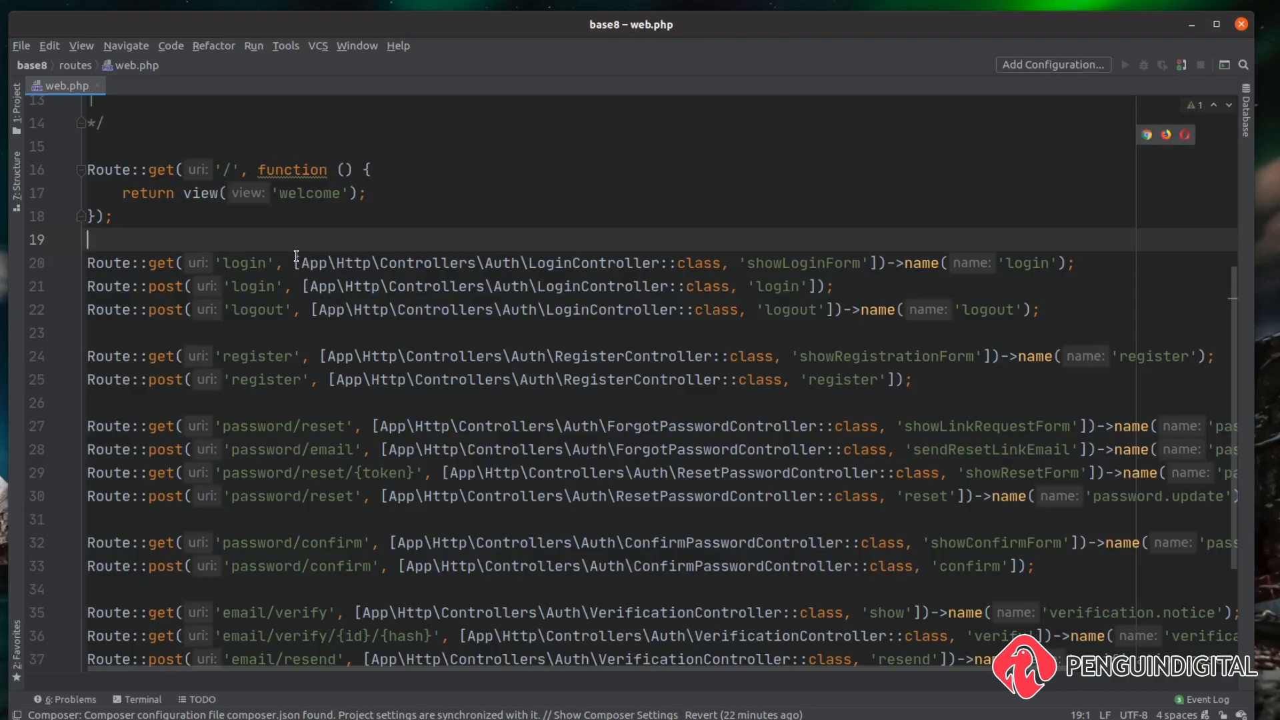
drag(297, 263, 718, 263)
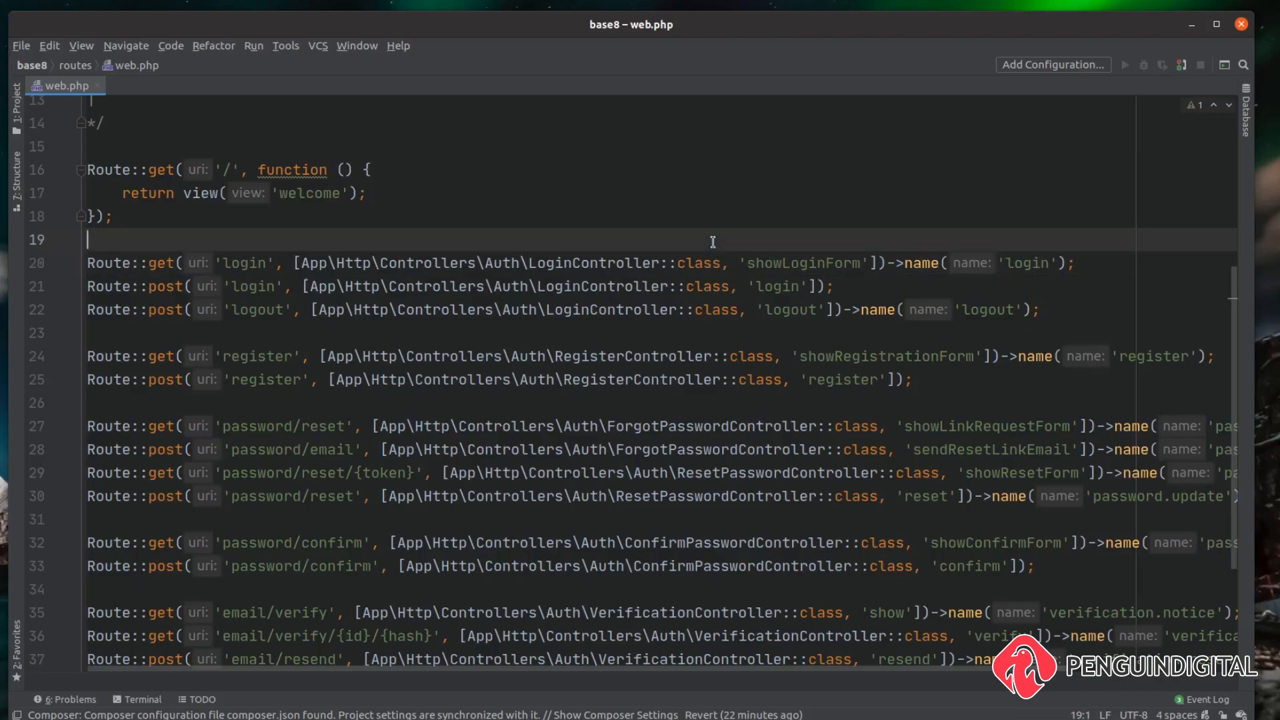
mouse_move(700, 209)
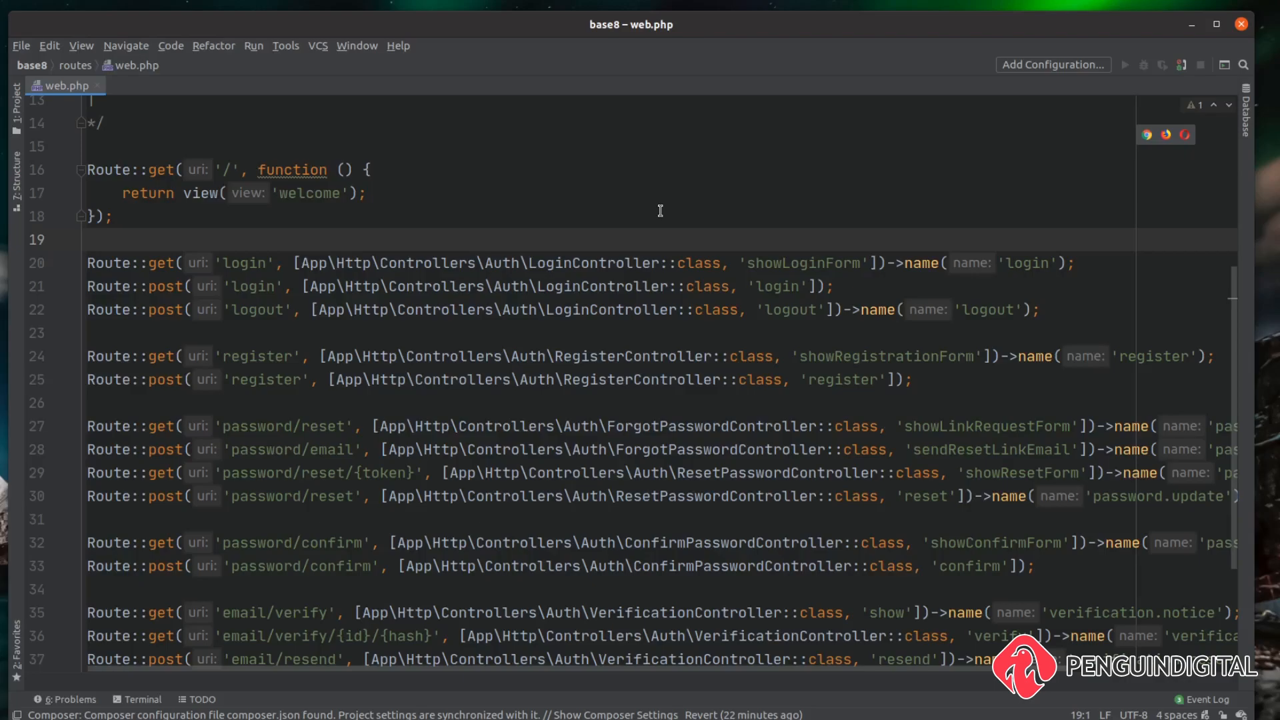
click(13, 107)
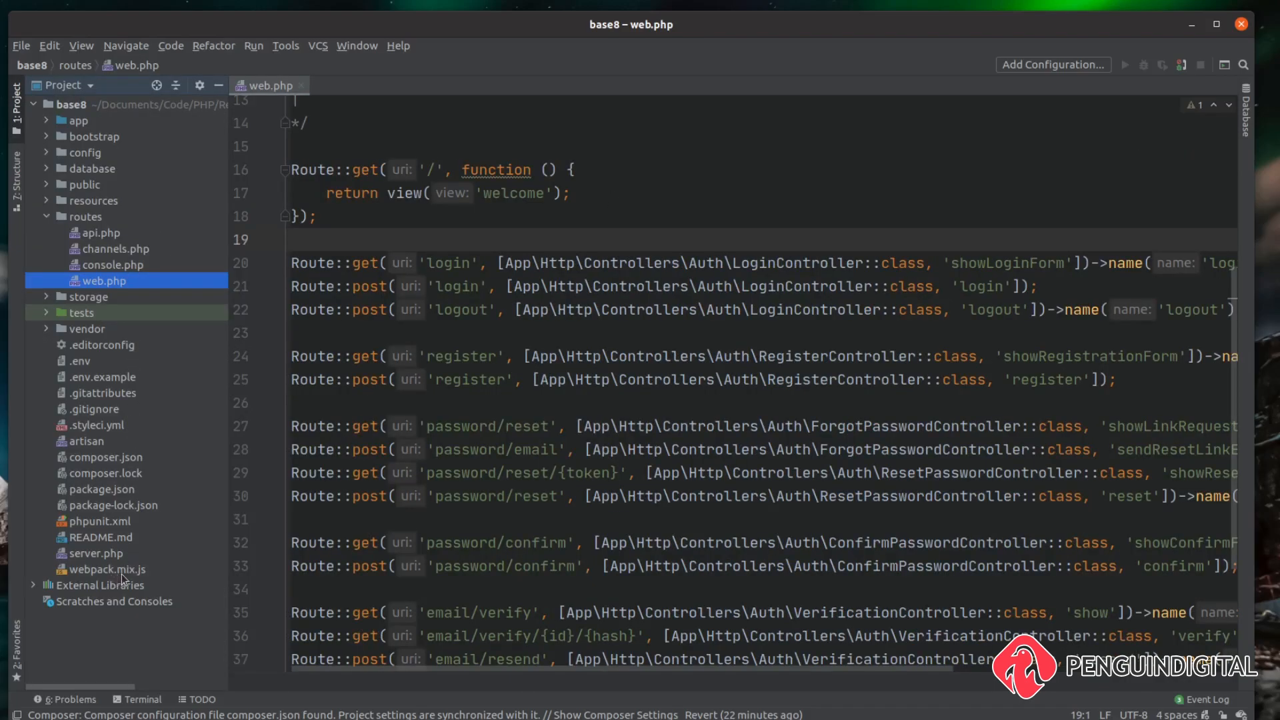
Step: In webpack.mix.js, chain .sass('resources/sass/app.scss', 'public/css') after the JS build
double_click(107, 569)
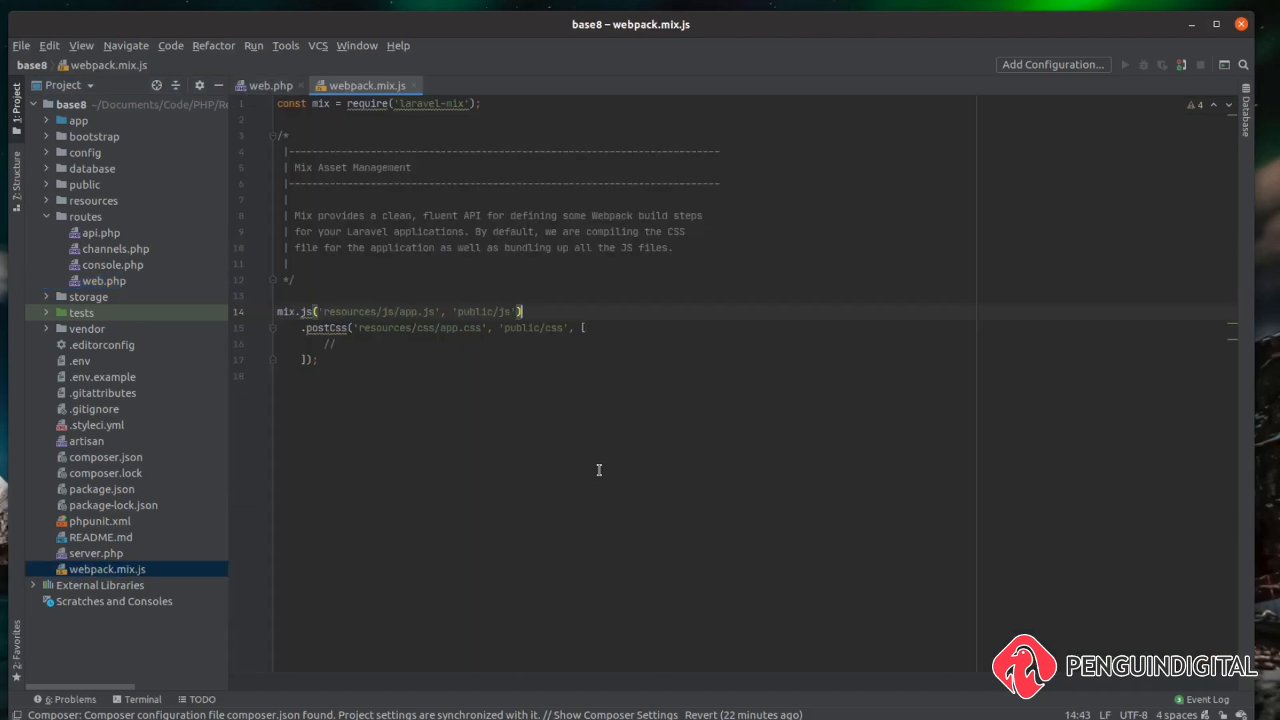
mouse_move(308, 300)
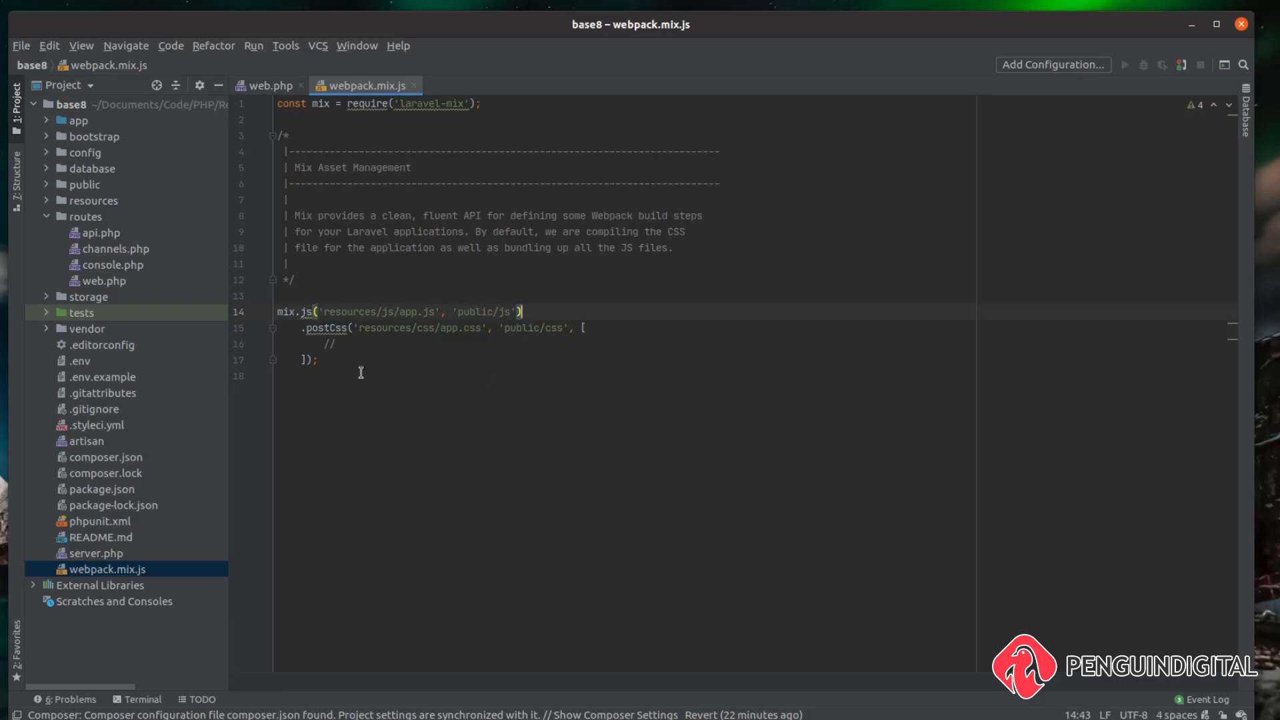
mouse_move(319, 412)
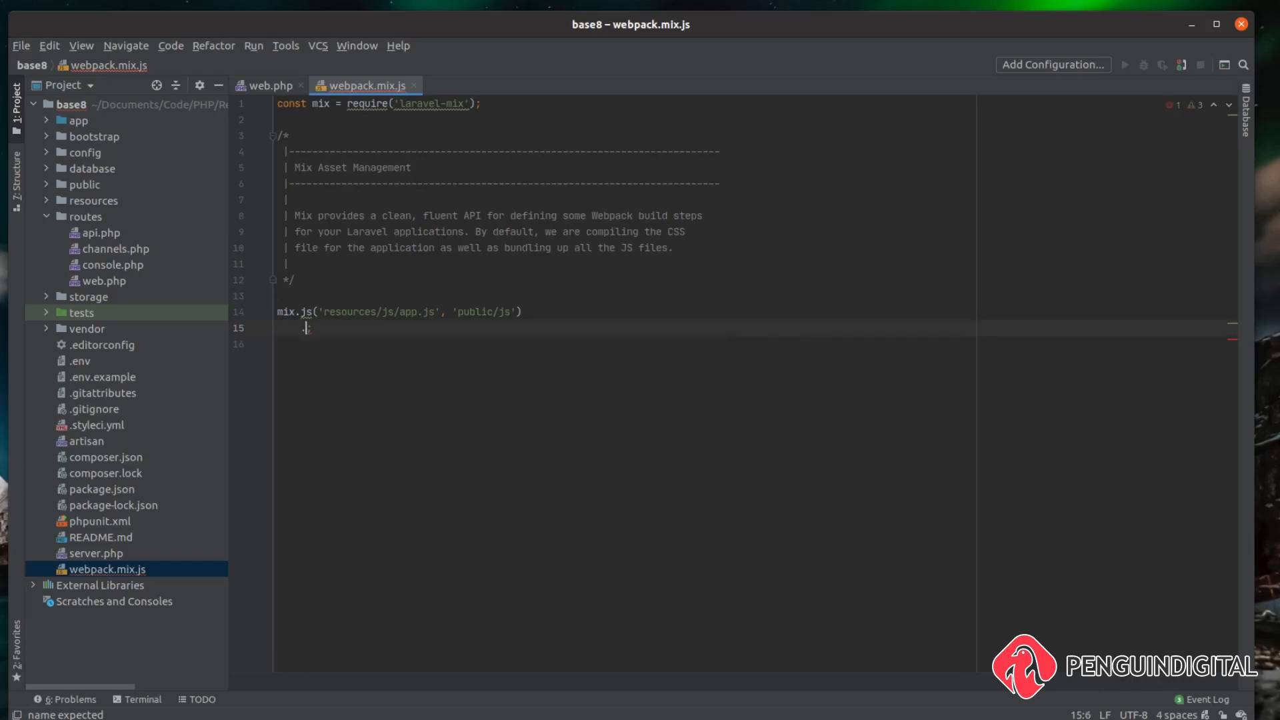
text(.sass(')
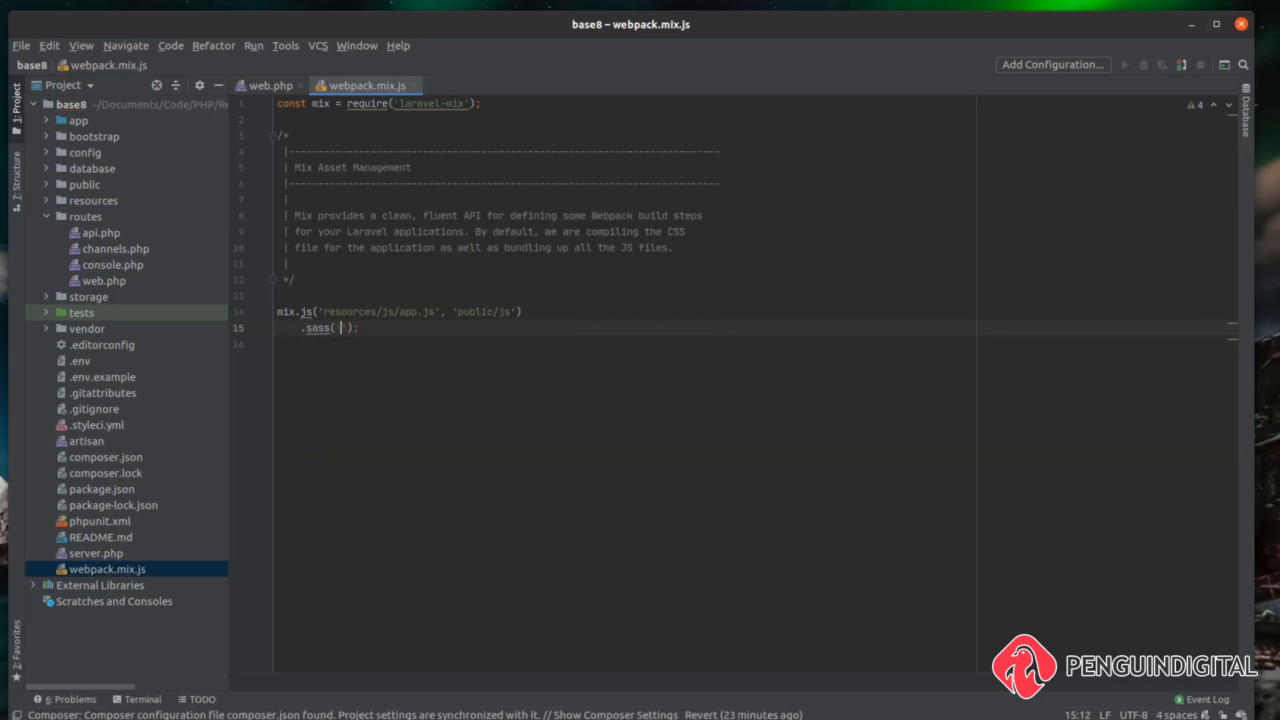
text(resources/)
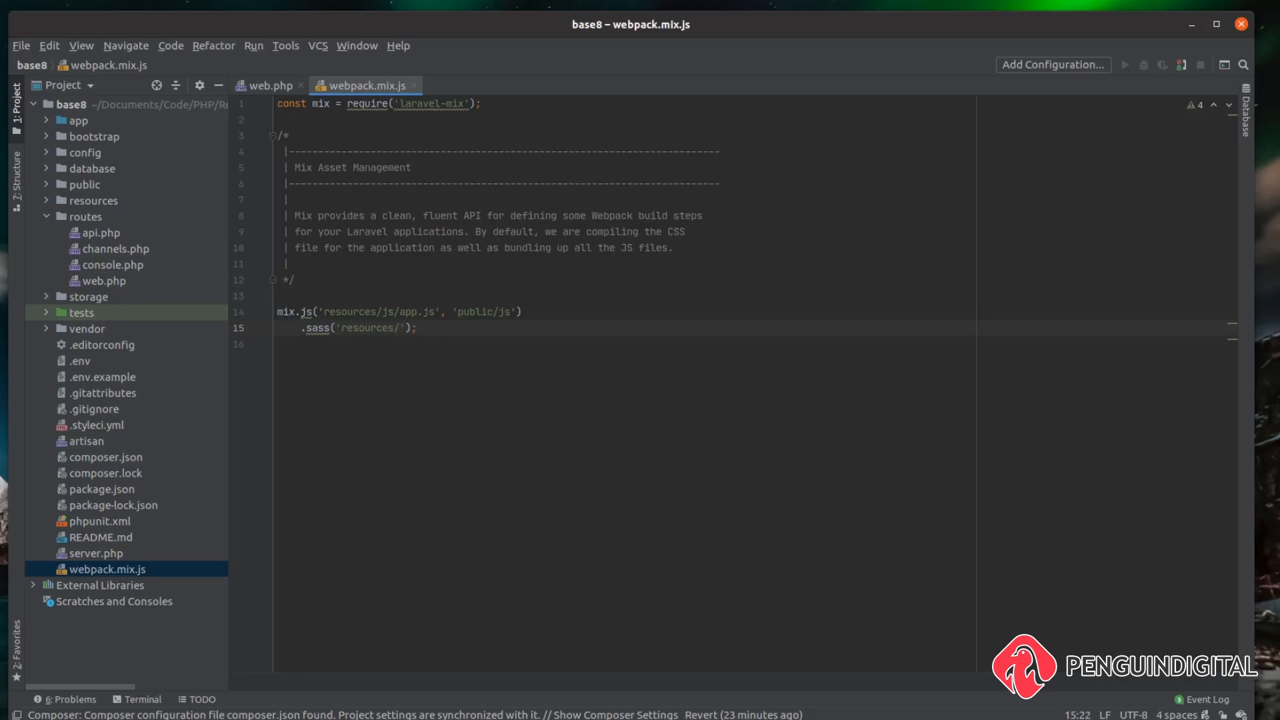
text(sass/app)
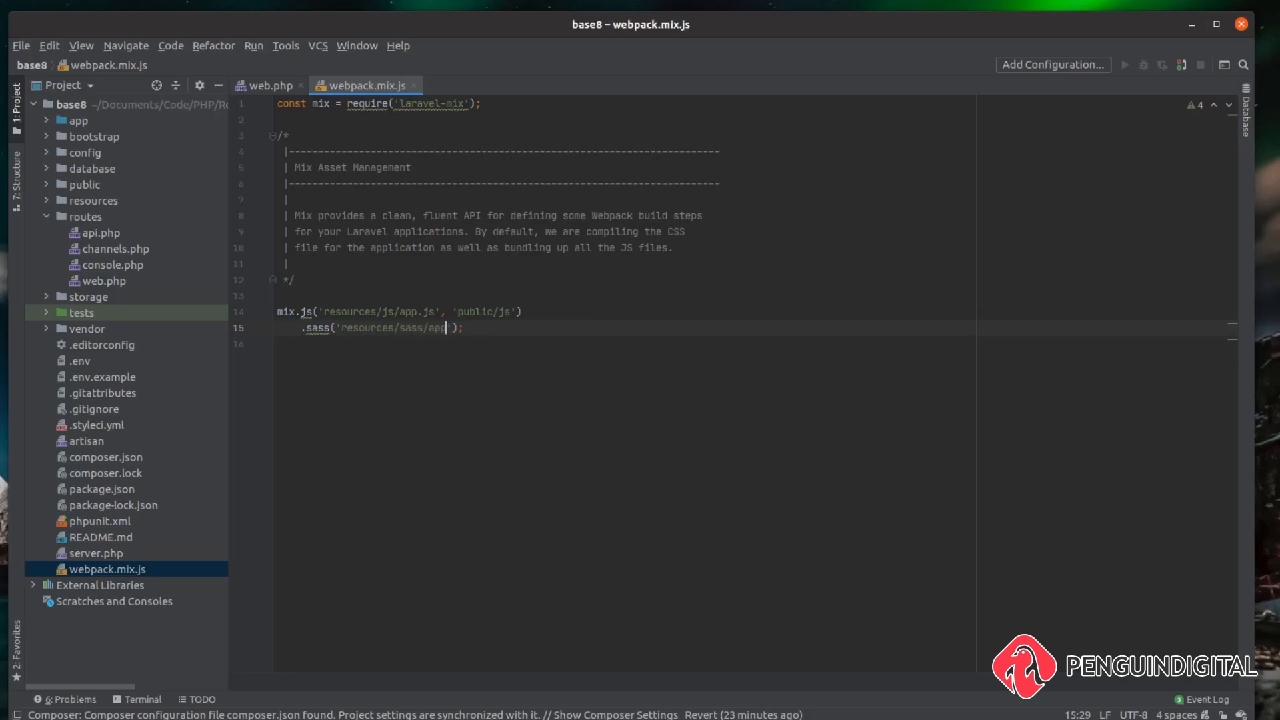
text(.scss)
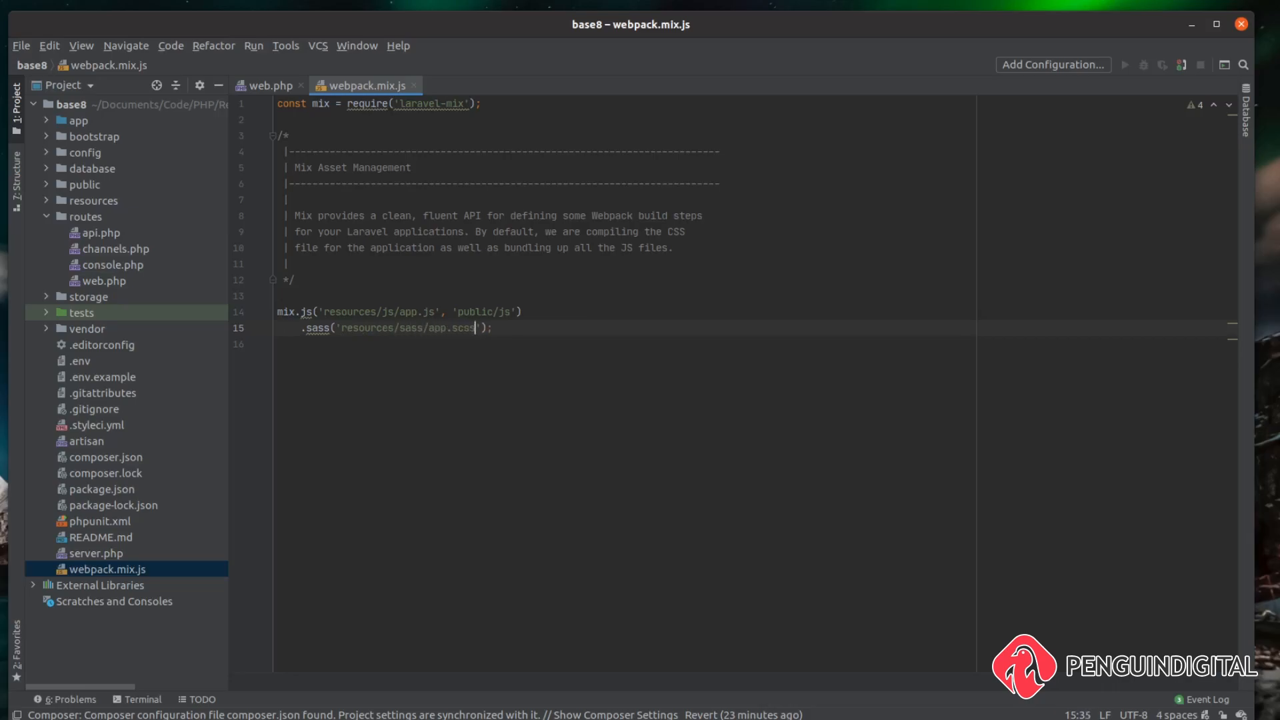
text(, ')
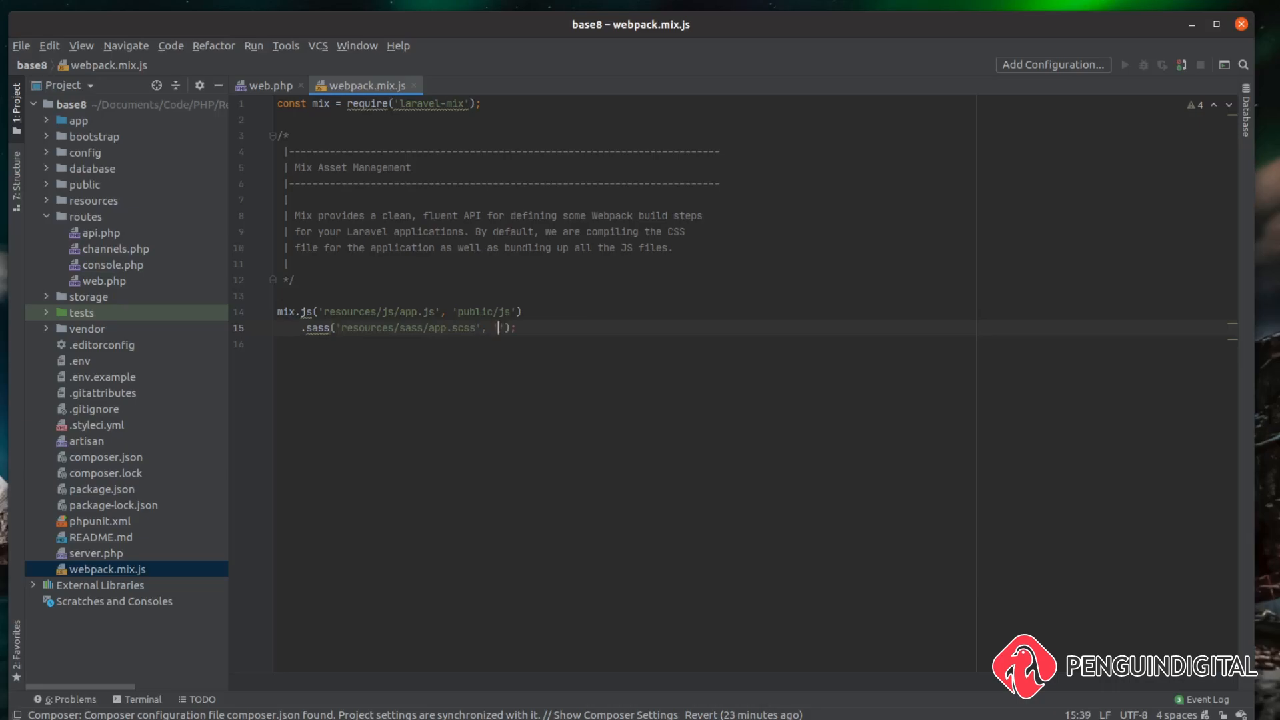
text(public/c)
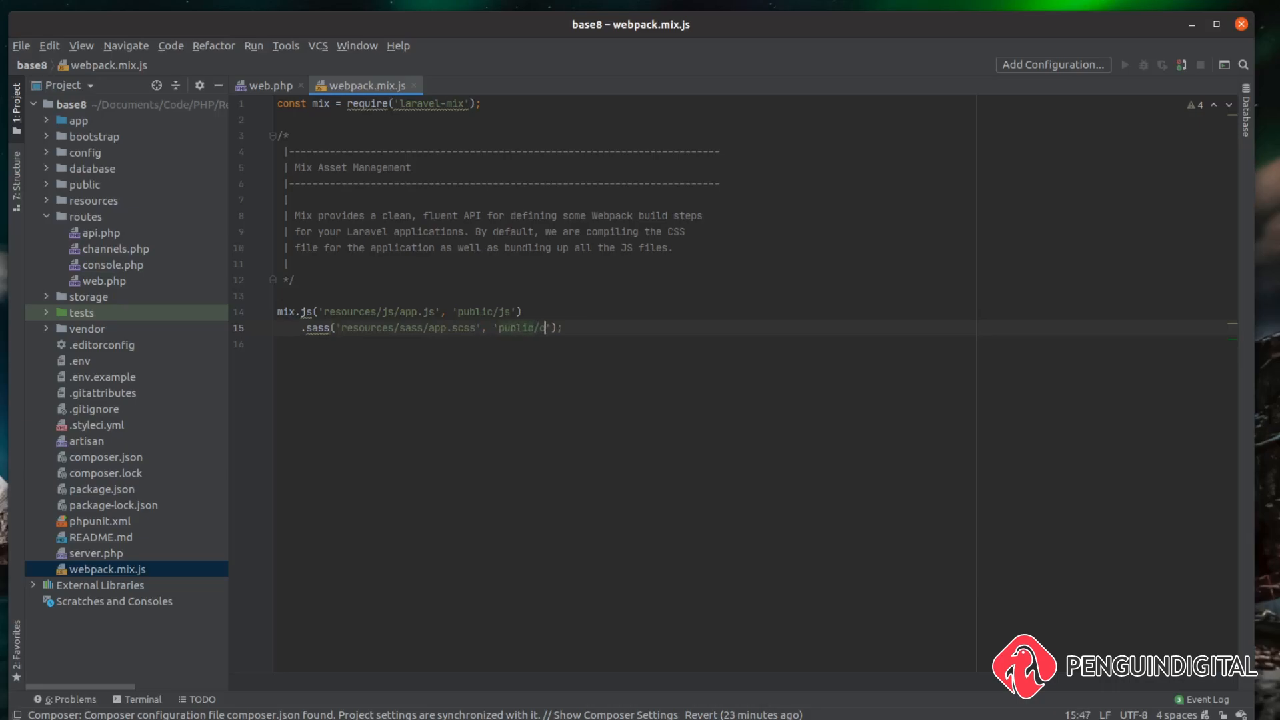
text(ss)
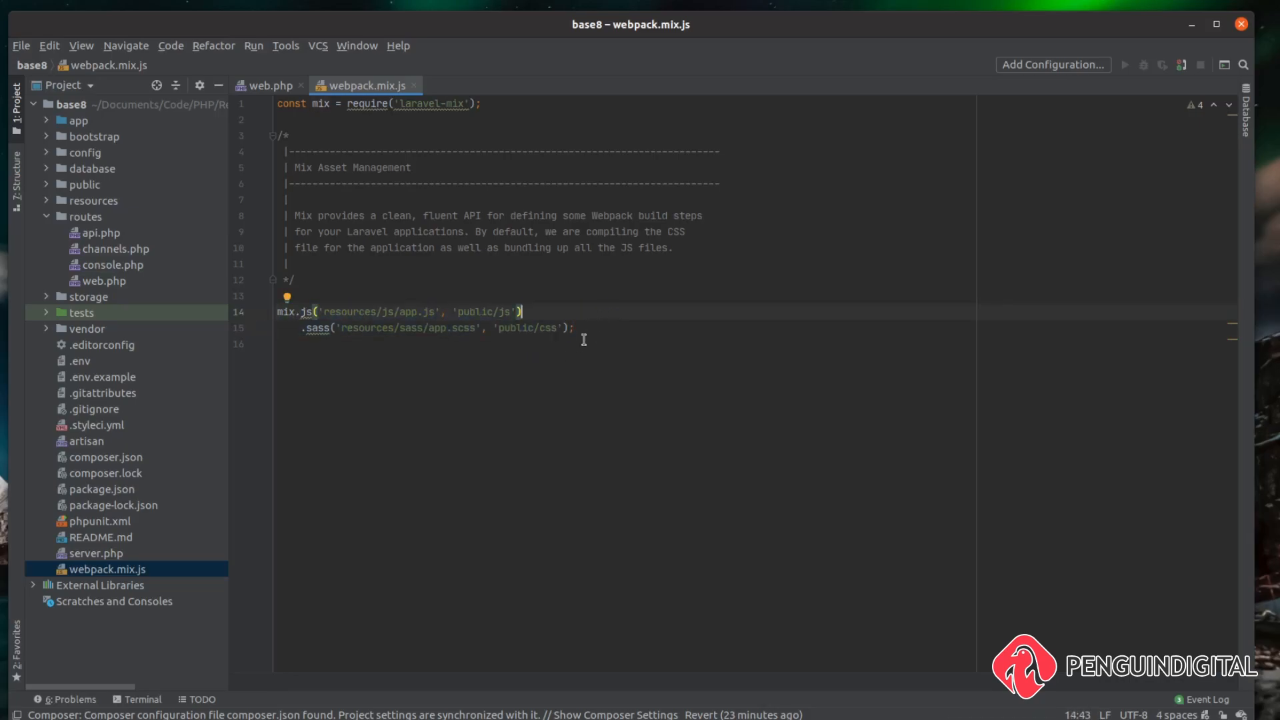
mouse_move(744, 288)
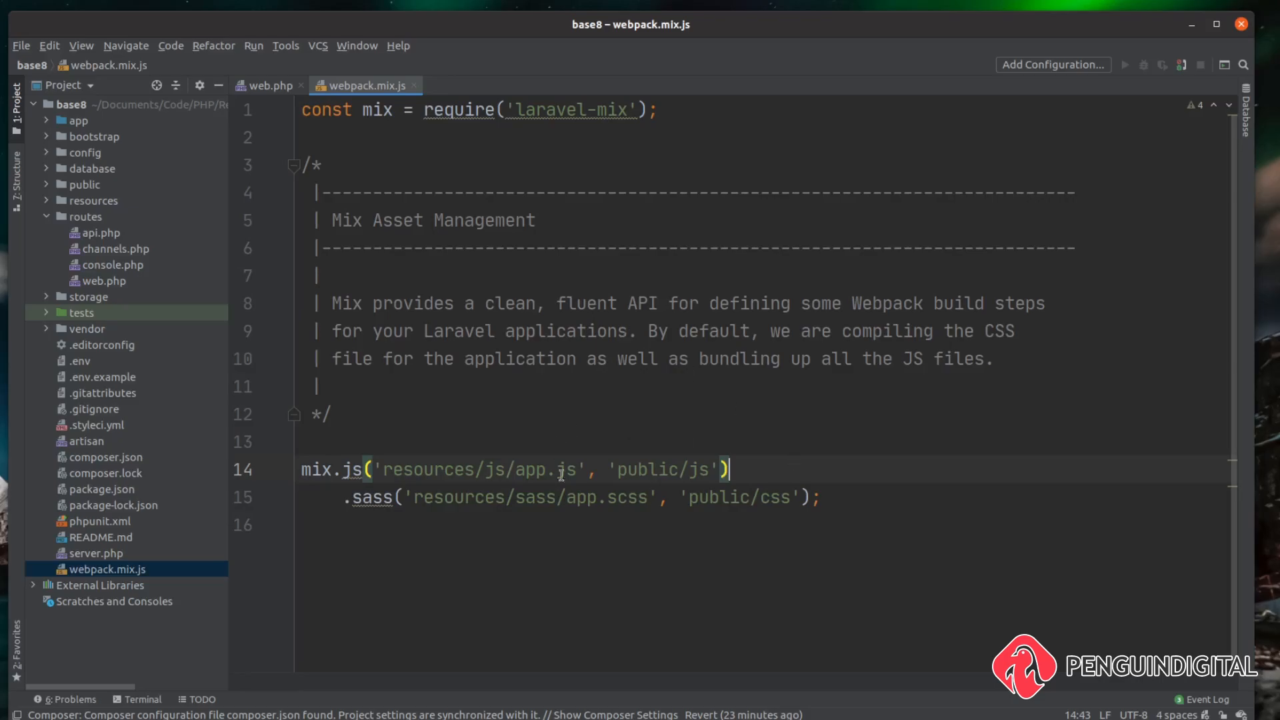
mouse_move(891, 453)
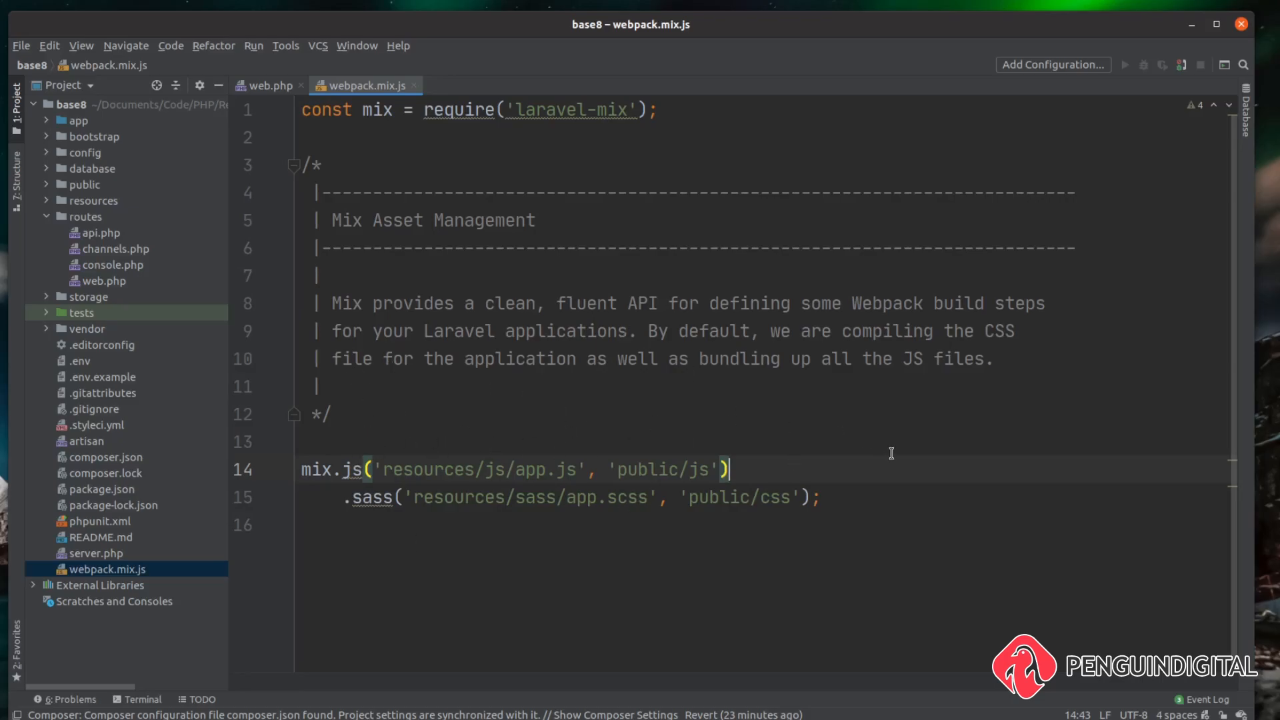
mouse_move(893, 454)
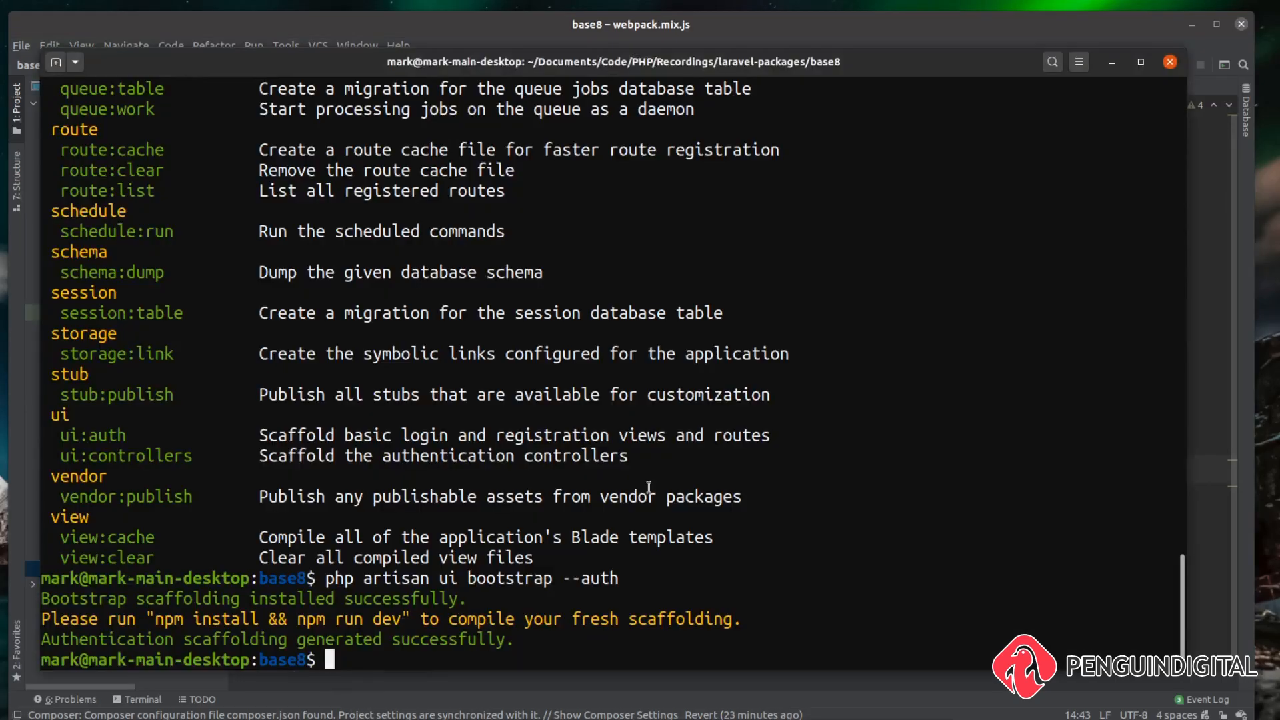
Step: Run npm install && npm run dev, installing sass and sass-loader and building the assets
text(npm install && npm run de)
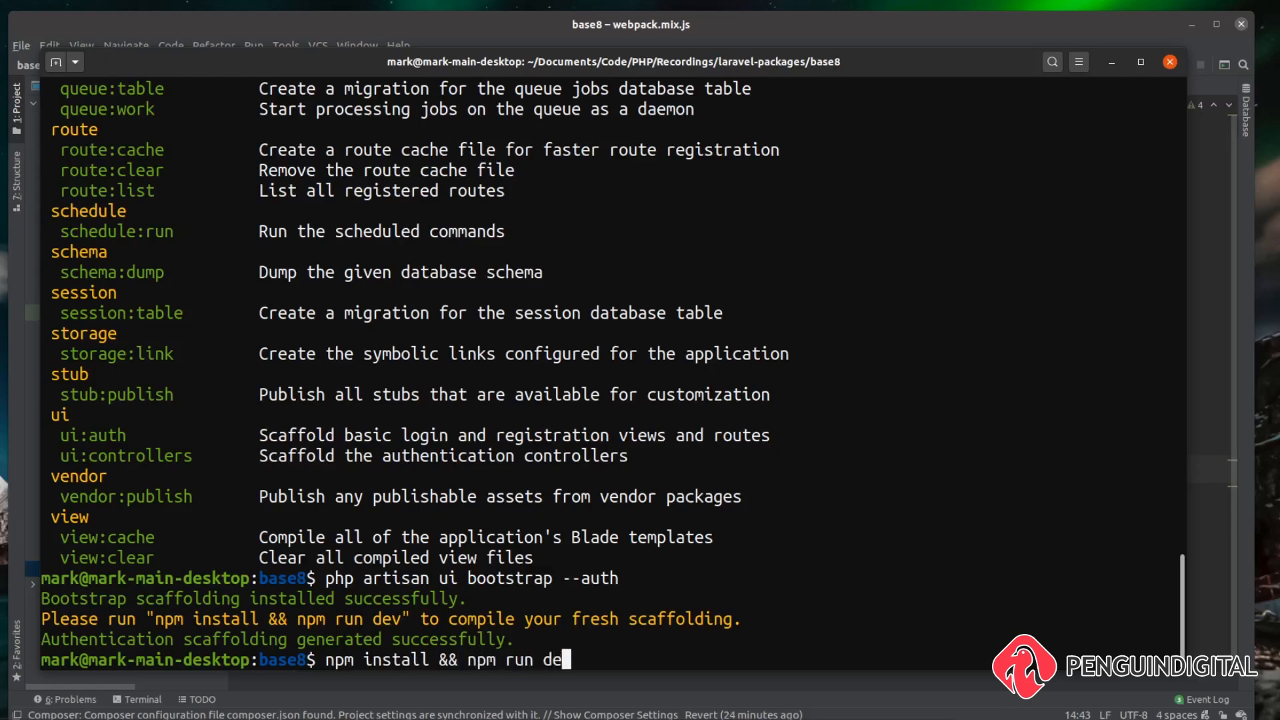
text(v)
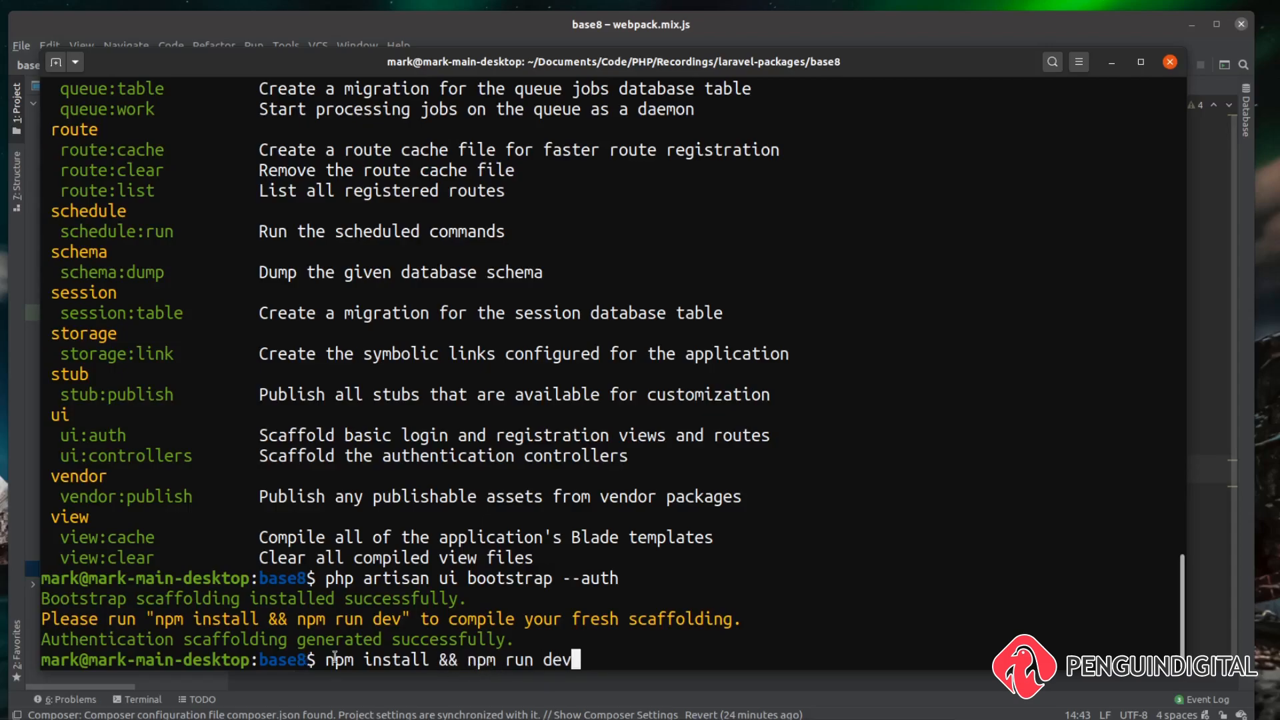
mouse_move(515, 692)
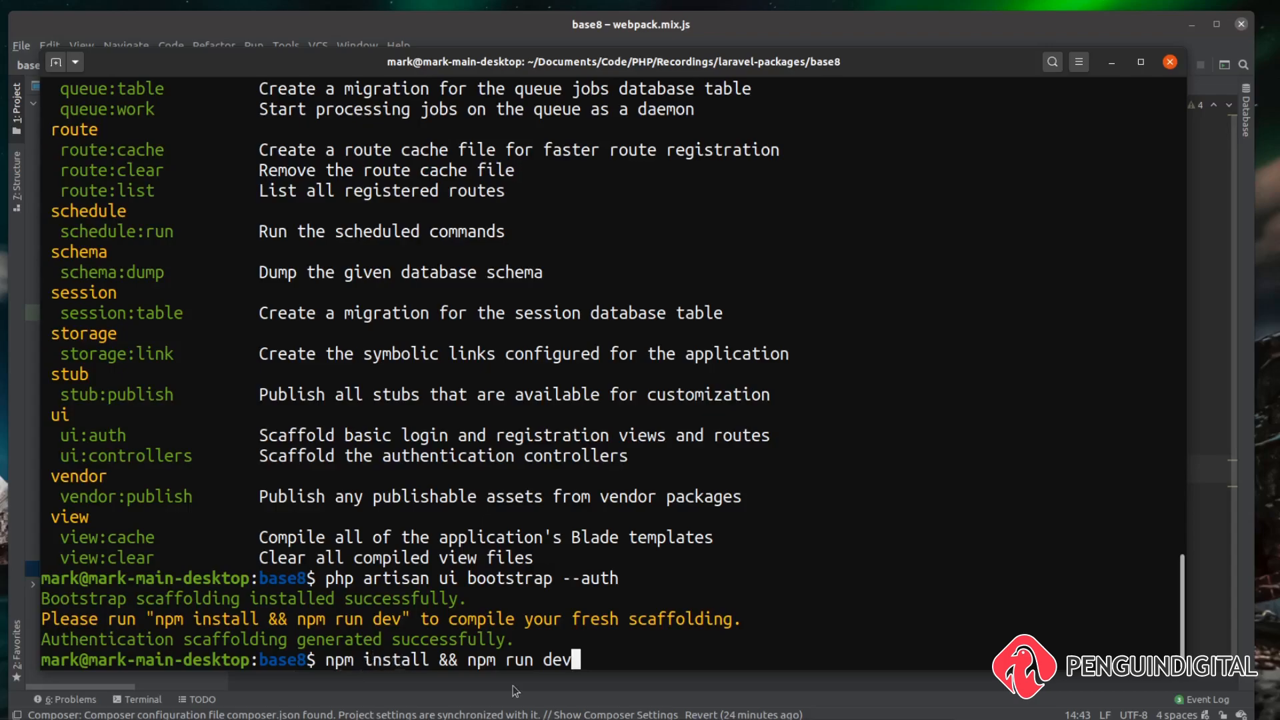
mouse_move(724, 634)
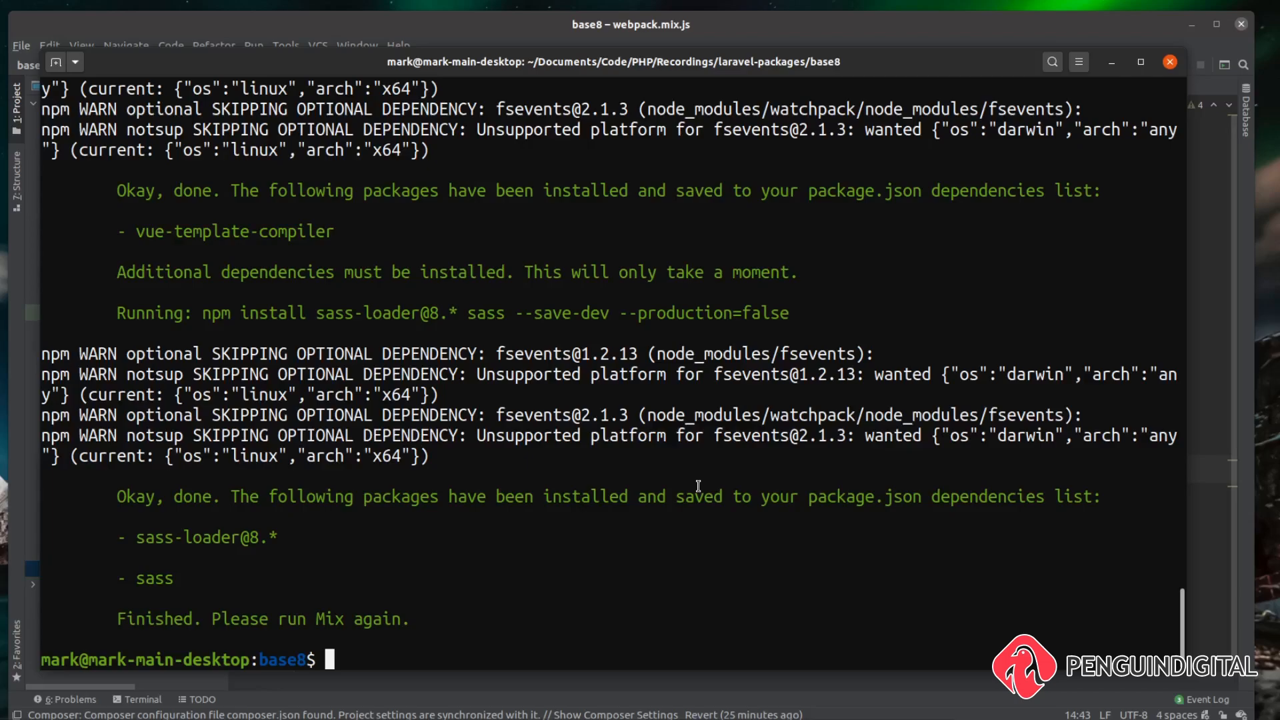
text(npm)
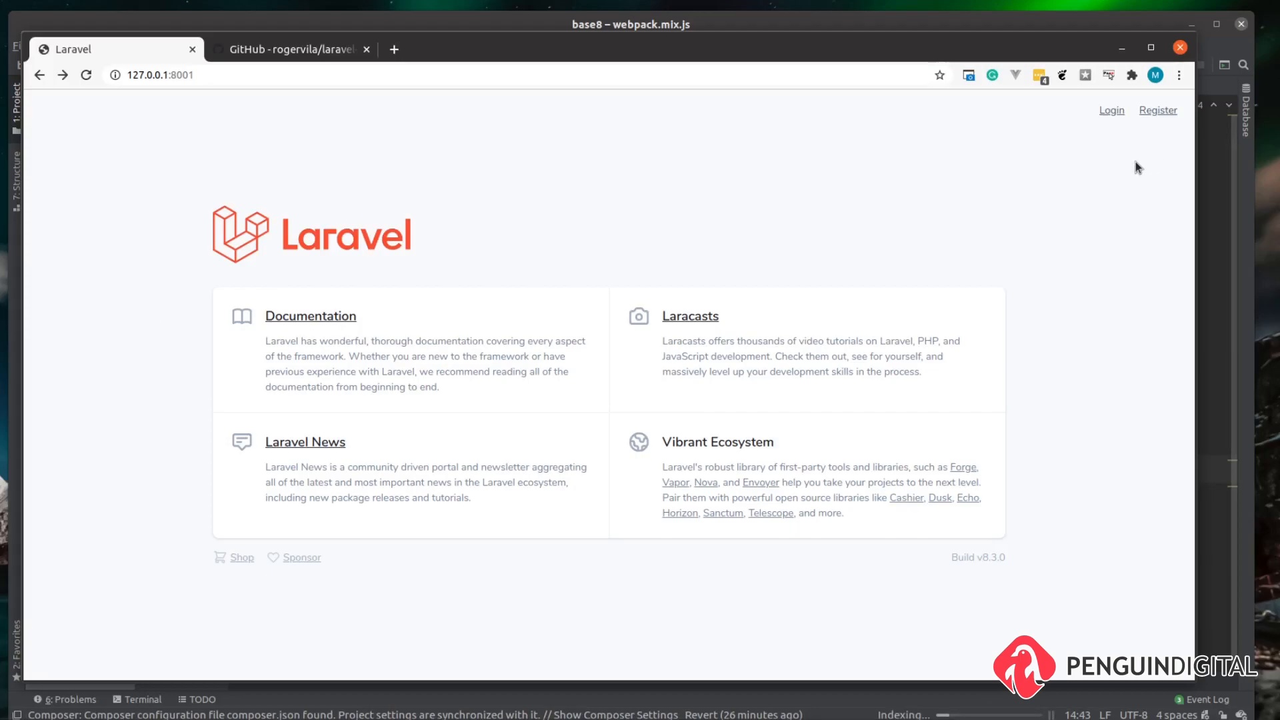
Step: Load the Bootstrap-styled login page, then the registration form with name, email and password fields
click(1110, 110)
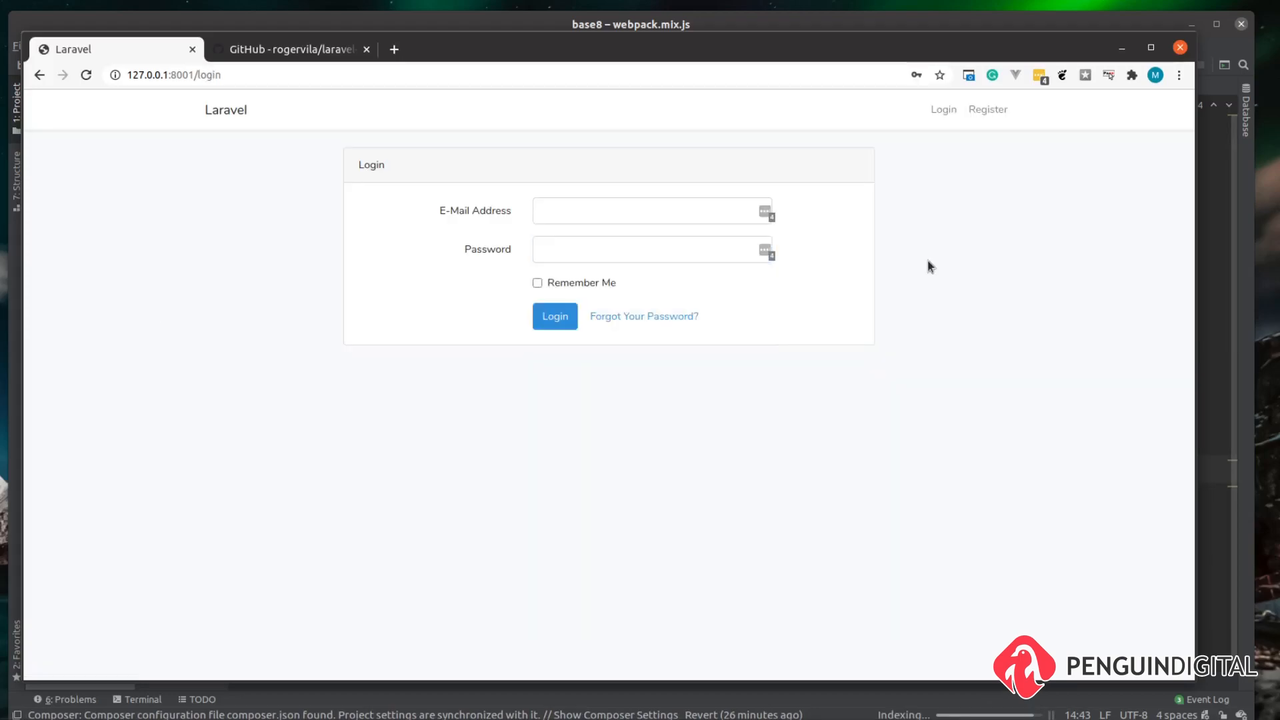
mouse_move(879, 178)
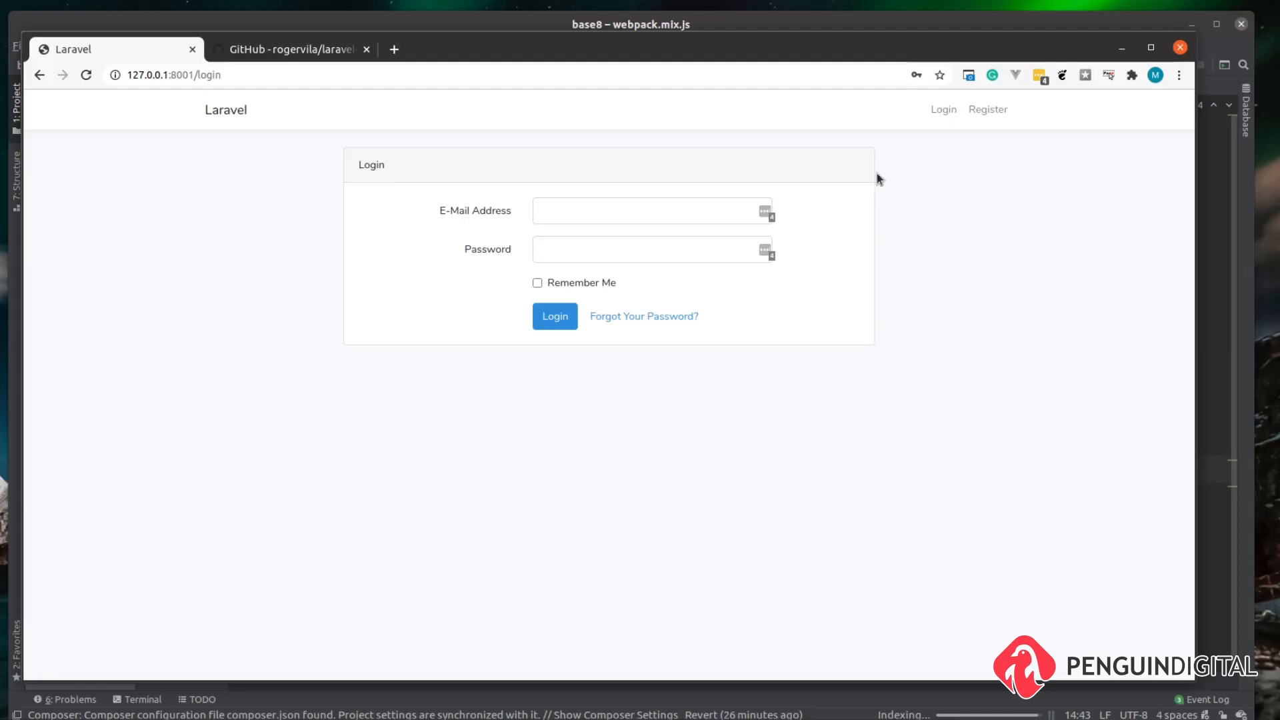
click(987, 108)
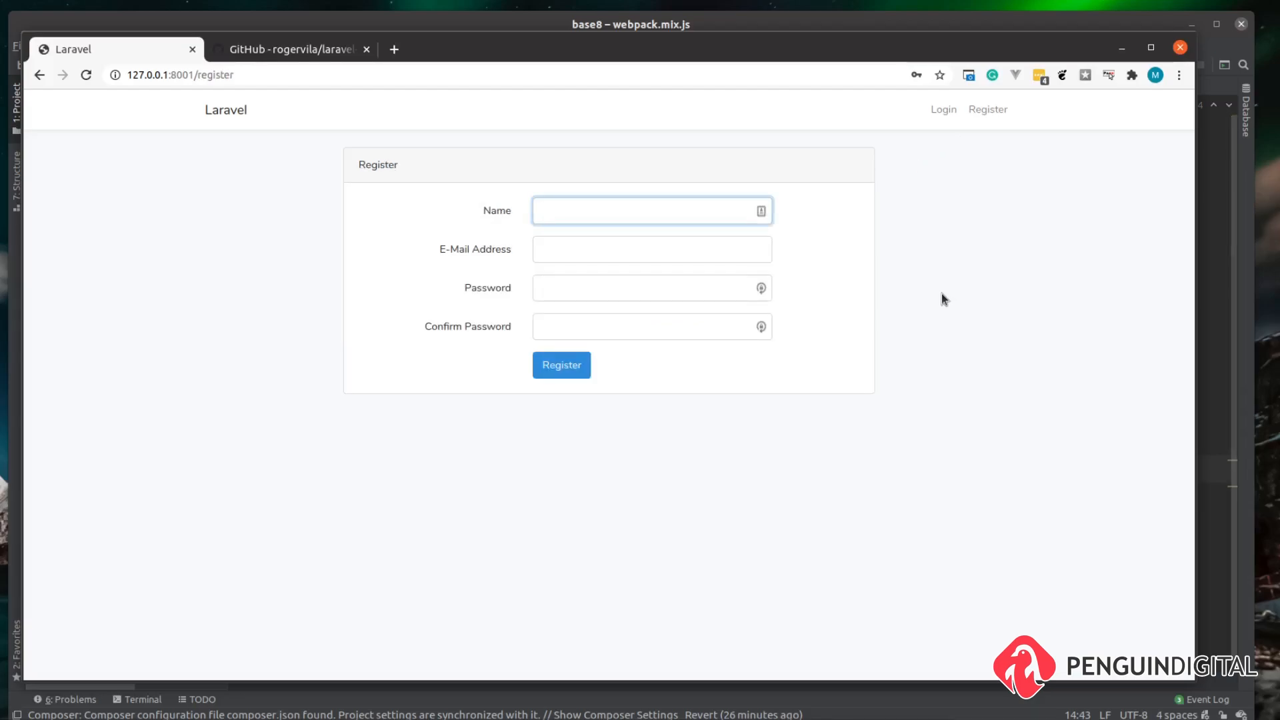
click(652, 209)
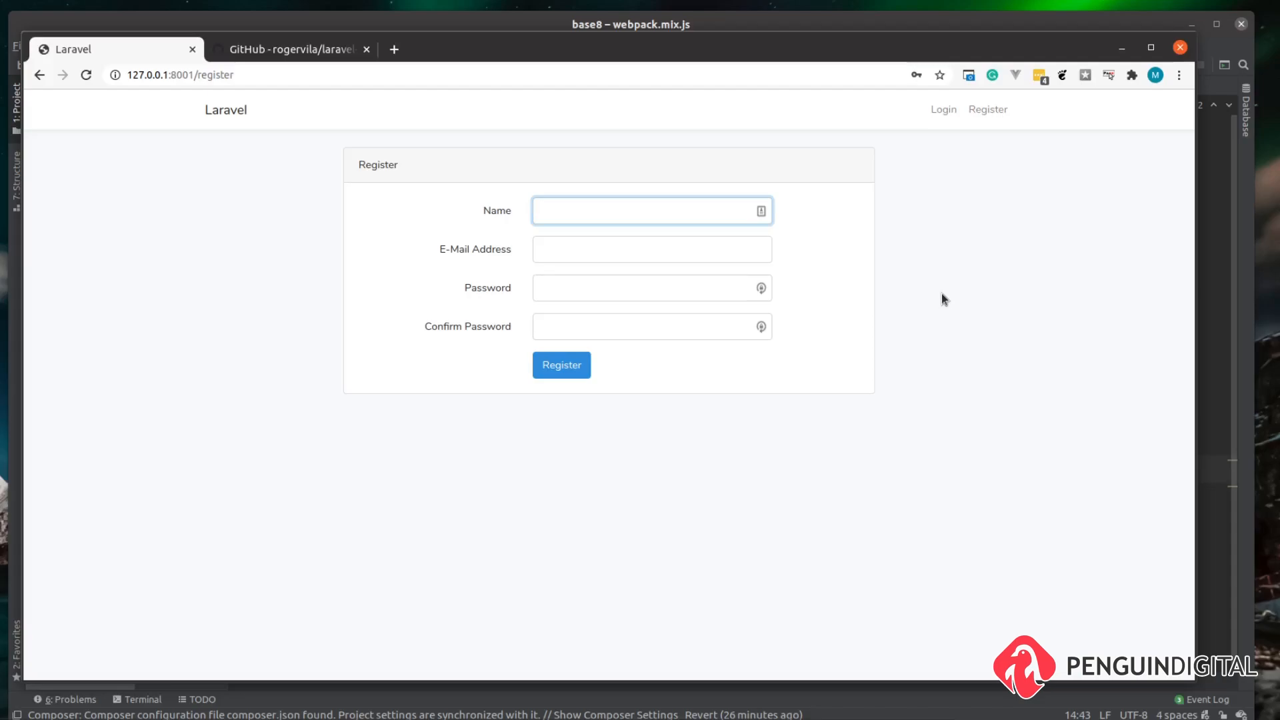
click(652, 209)
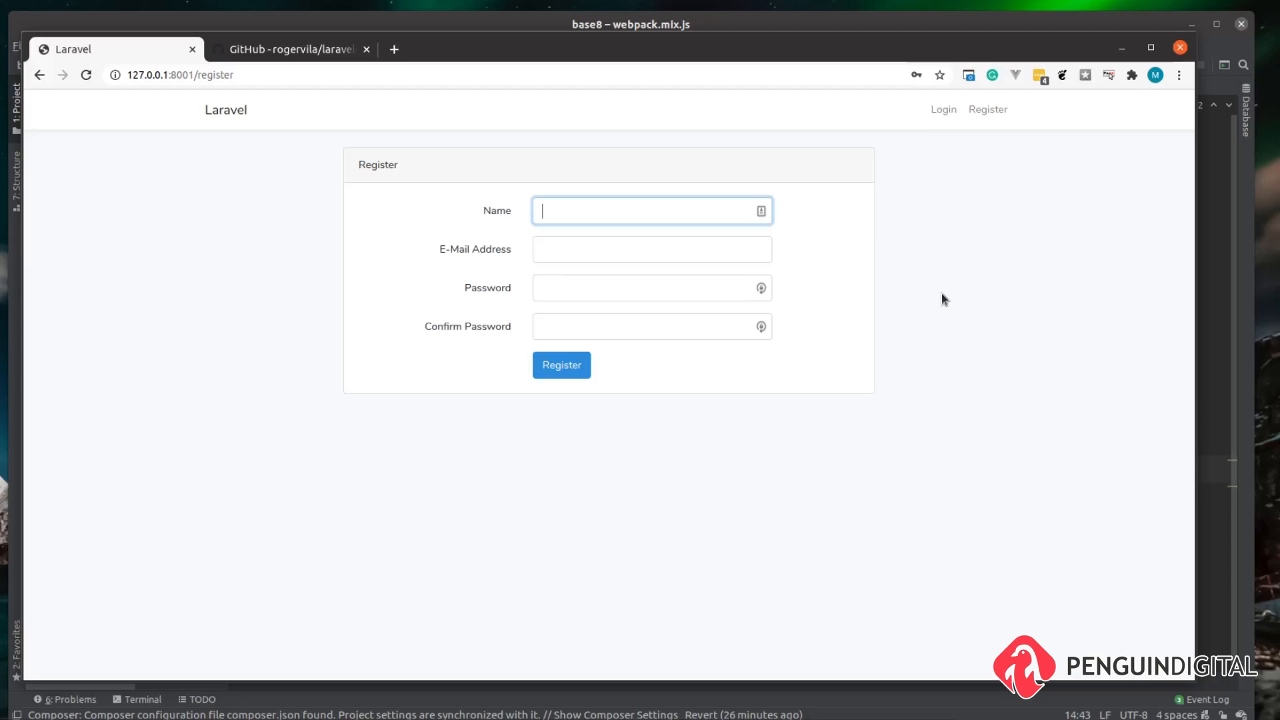